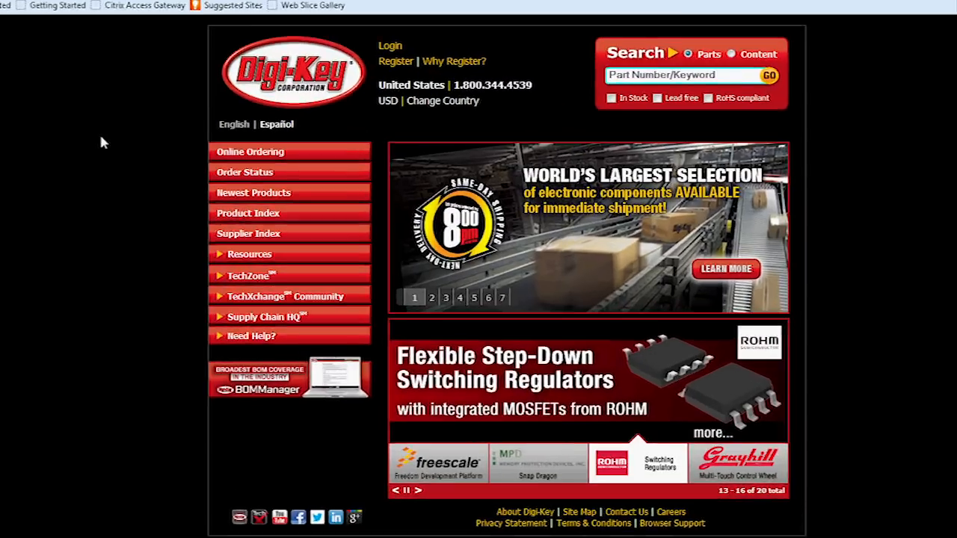
# Step: Open the Scheme-it schematic tool page from the Digi-Key Resources menu
pyautogui.click(250, 253)
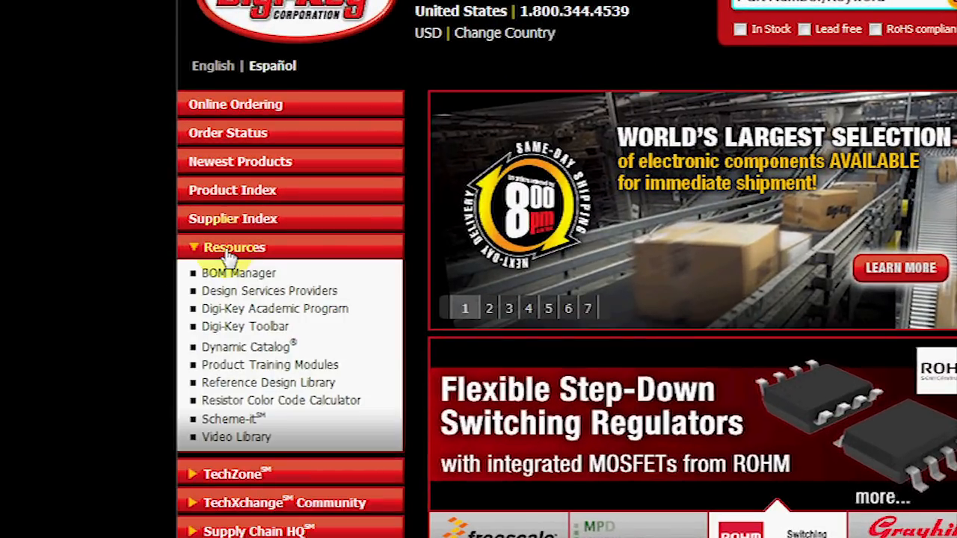
pyautogui.moveTo(228, 422)
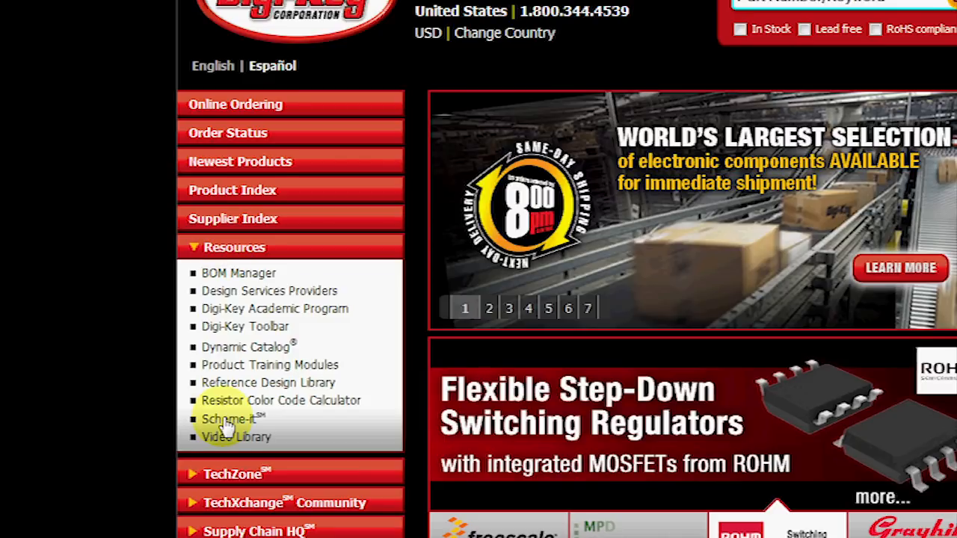
pyautogui.click(224, 418)
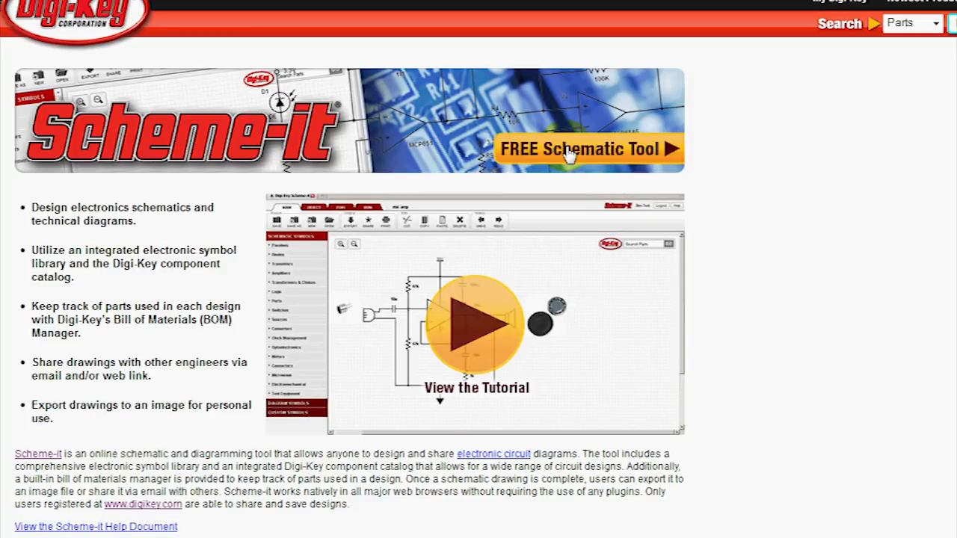
# Step: Launch Scheme-it, place resistor R1 and assign the 3.9M 1/6W CFR-12JB-52-3M9 part
pyautogui.click(583, 147)
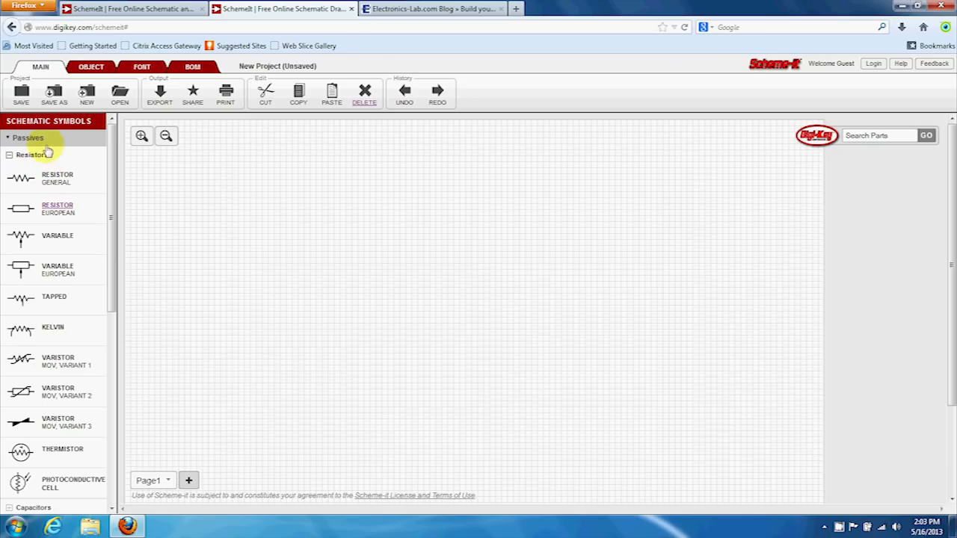
pyautogui.click(27, 137)
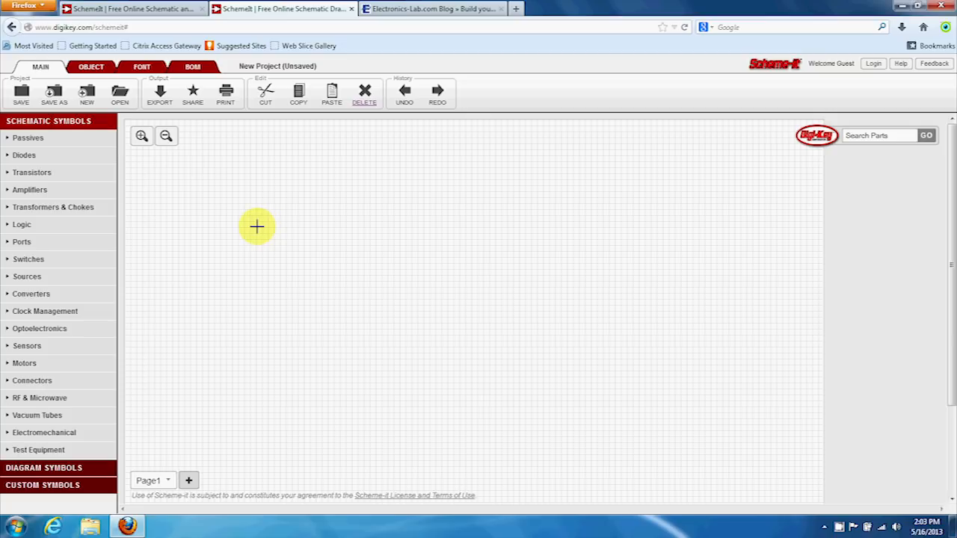
pyautogui.moveTo(239, 226)
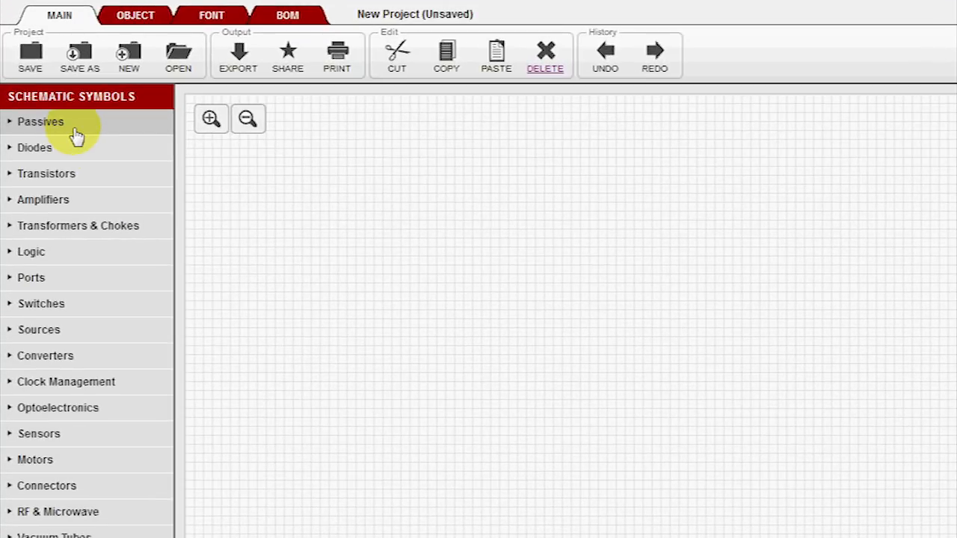
pyautogui.click(41, 121)
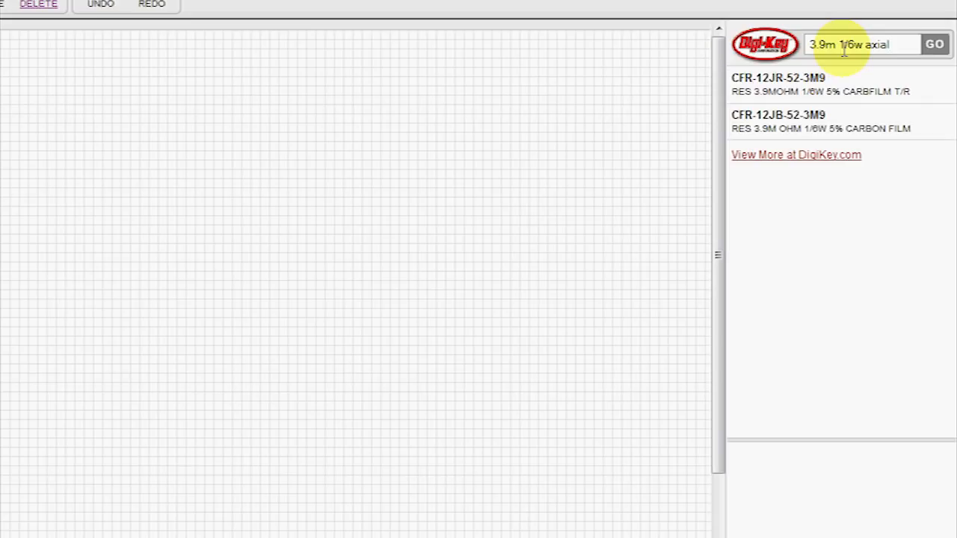
pyautogui.click(785, 85)
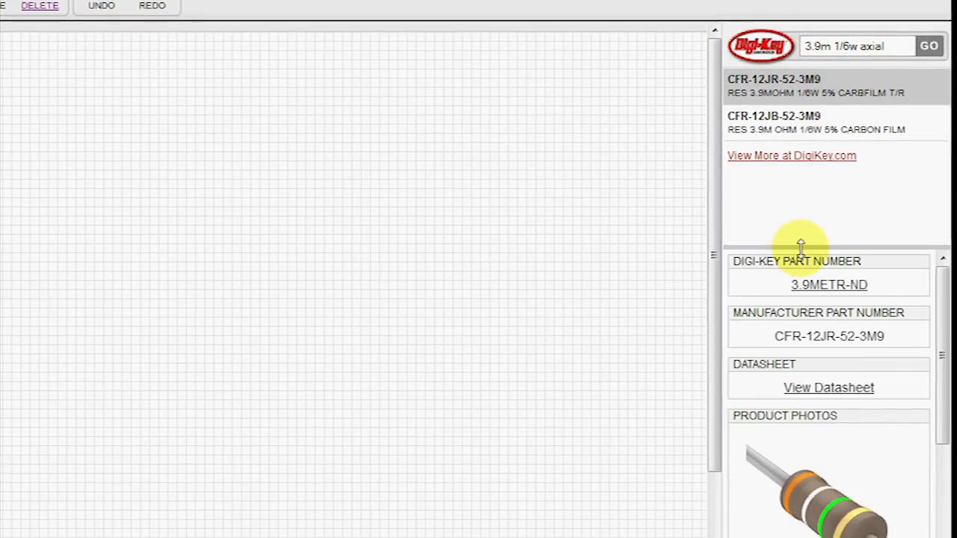
pyautogui.moveTo(846, 292)
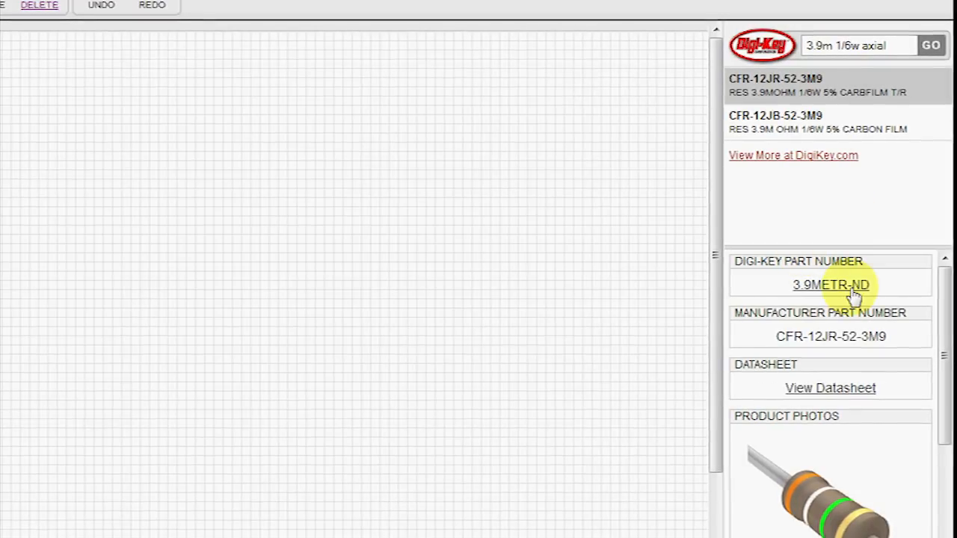
pyautogui.click(806, 121)
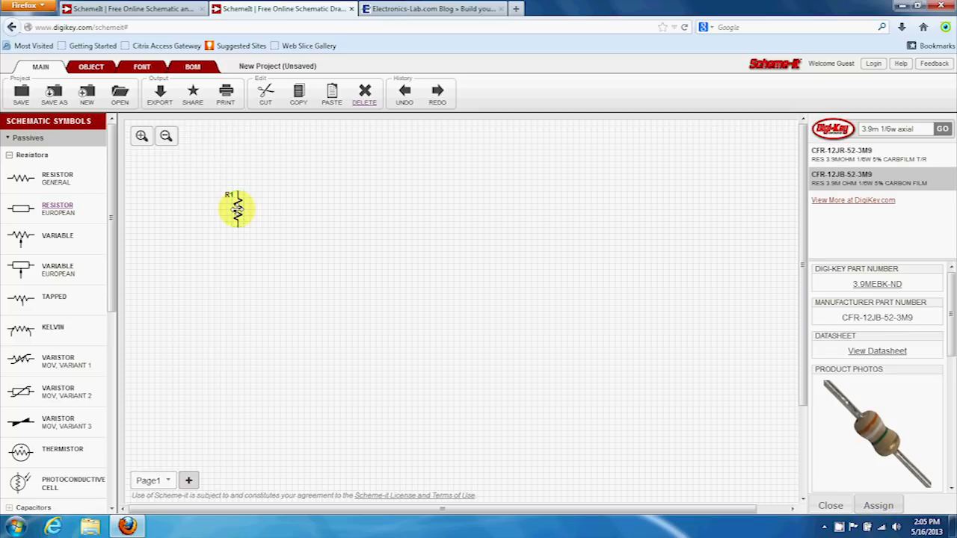
# Step: Enter 3.9M as the Value in resistor R1's component properties
pyautogui.doubleClick(240, 213)
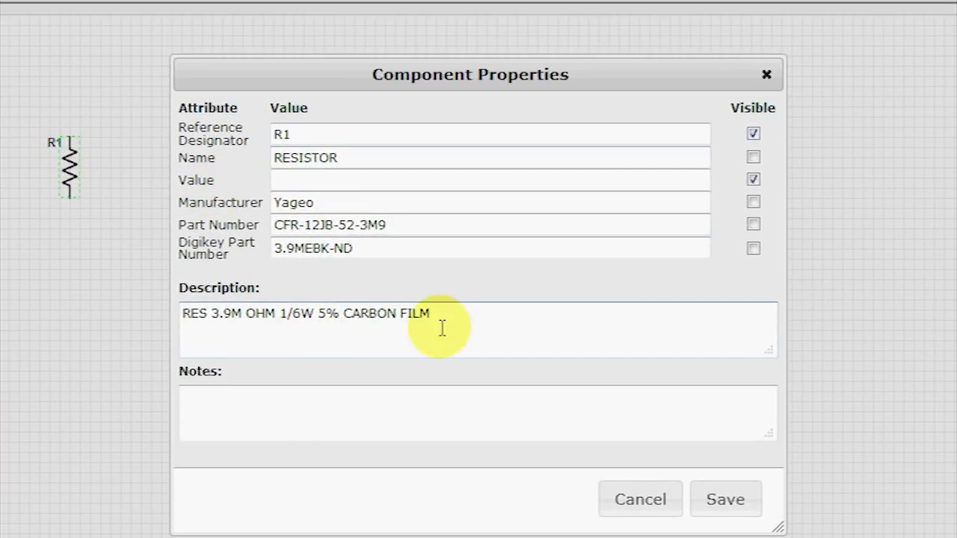
pyautogui.click(332, 179)
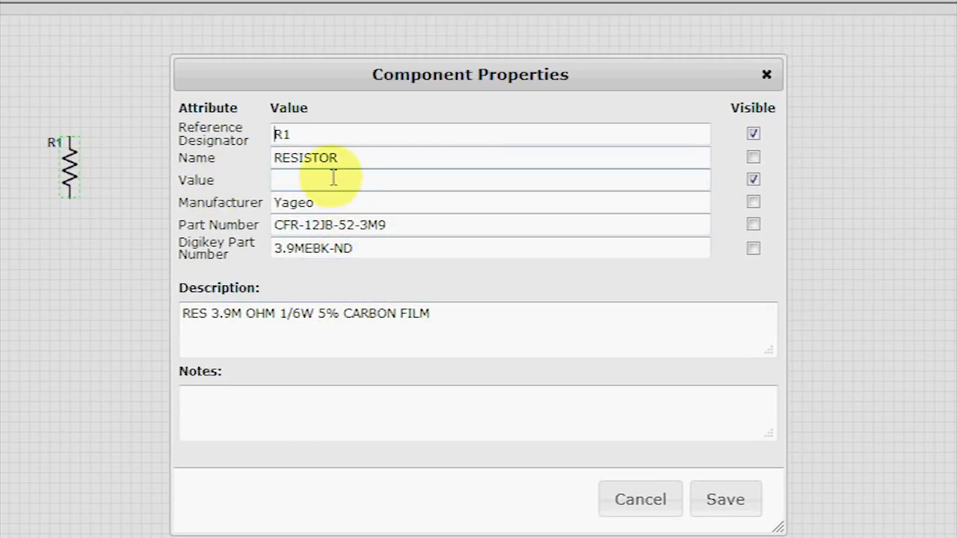
pyautogui.write('3')
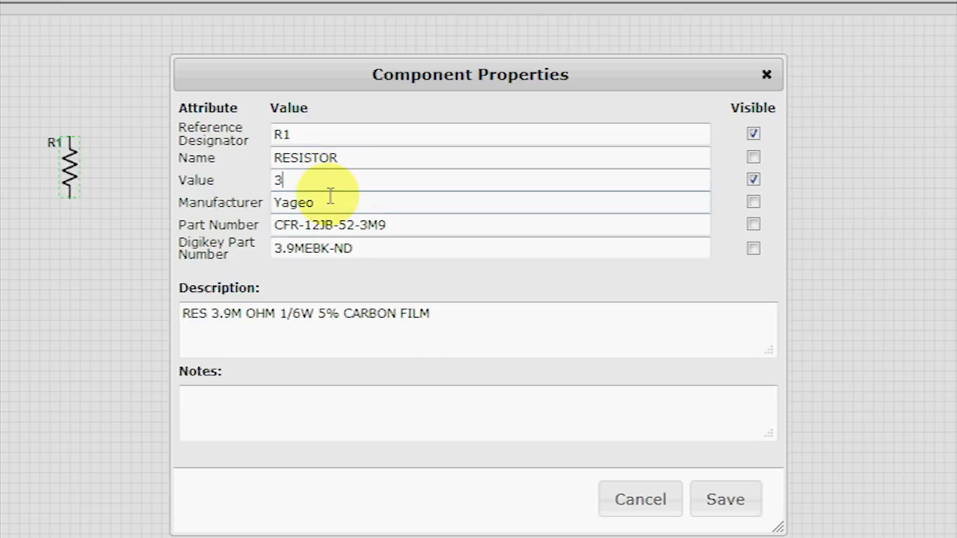
pyautogui.write('.9M')
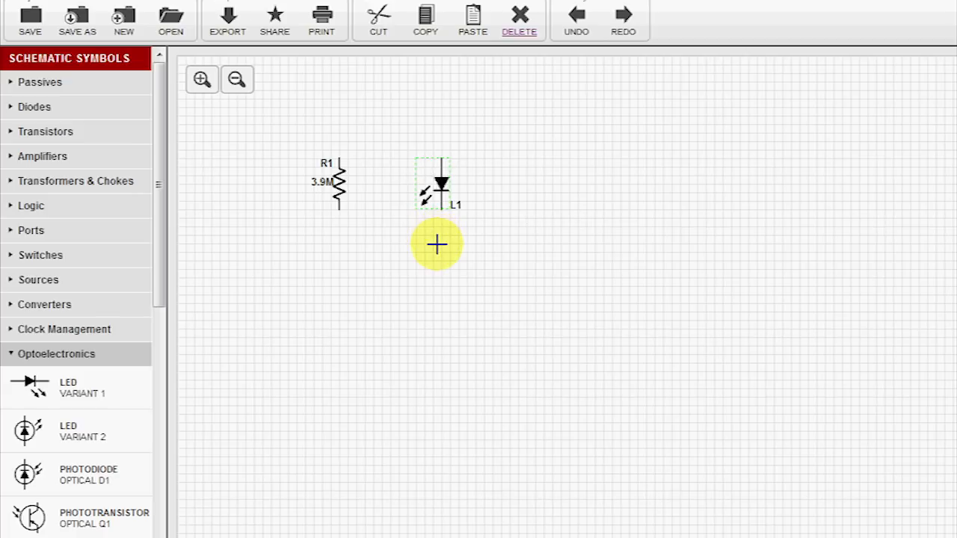
pyautogui.moveTo(189, 256)
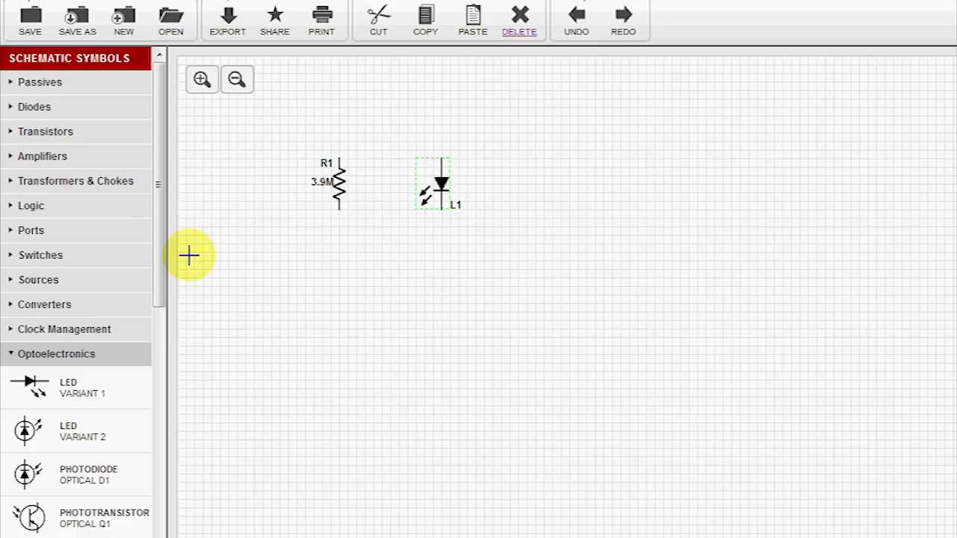
# Step: Add LED L1 and an inverter U1 from the Logic symbols beside the resistor
pyautogui.click(31, 205)
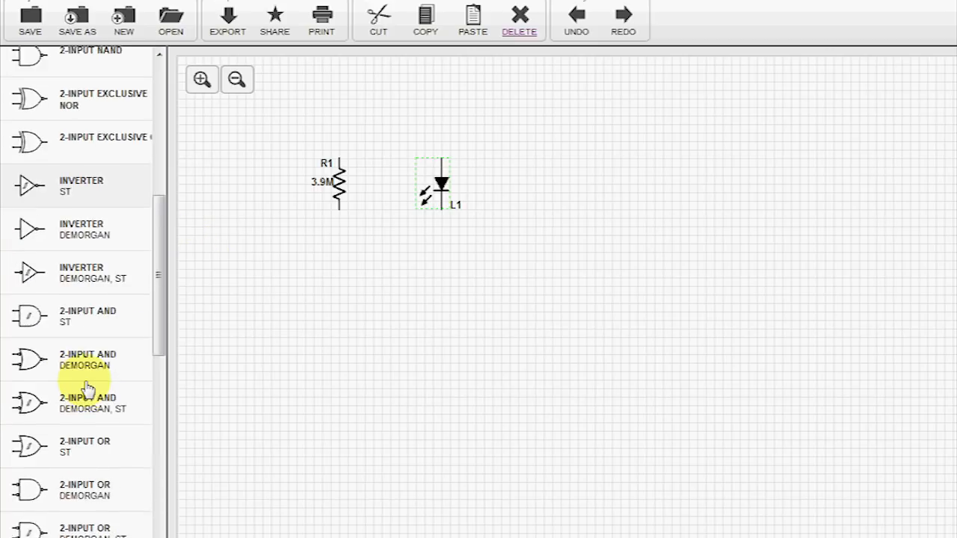
pyautogui.scroll(-3)
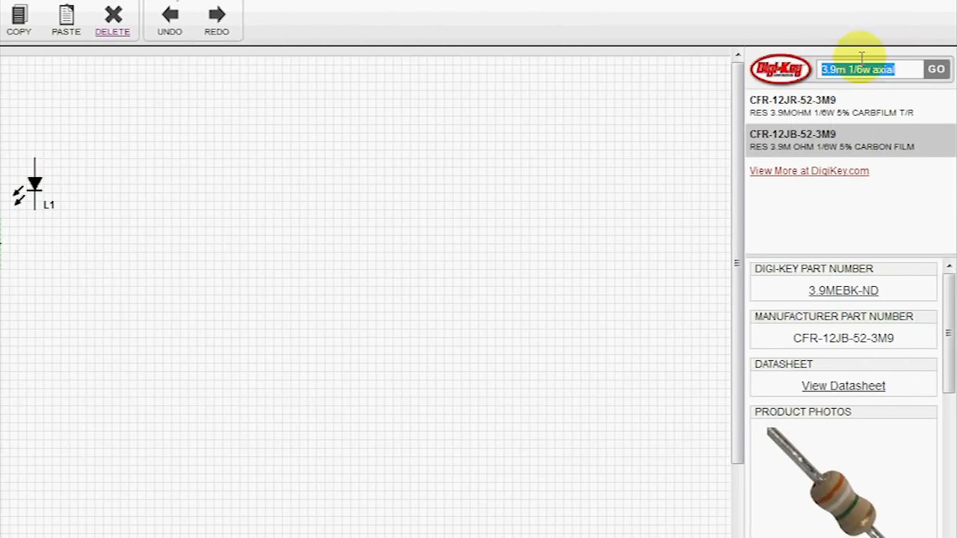
# Step: Search pl-27n26wq, place speaker SPK1 with that buzzer part, and open its properties
pyautogui.write('p')
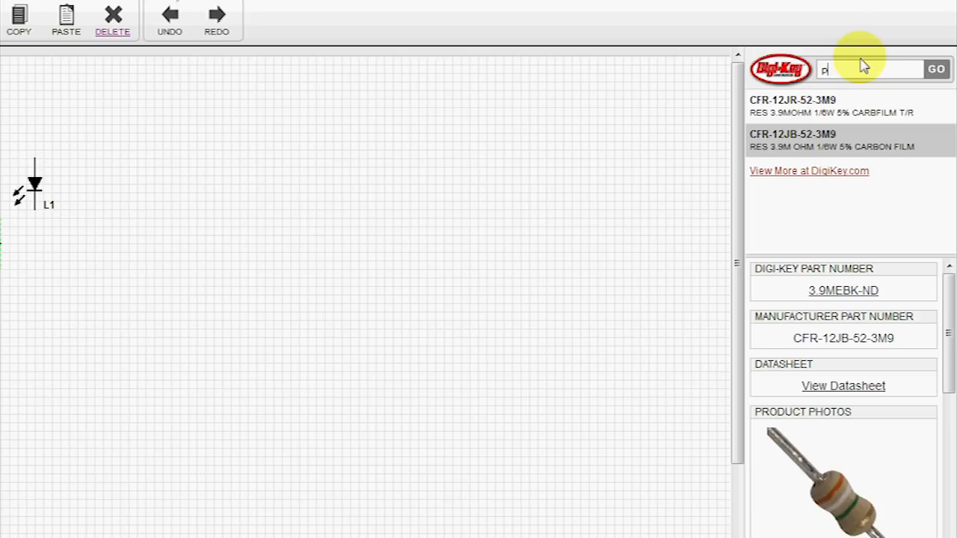
pyautogui.write('l-27n2wq')
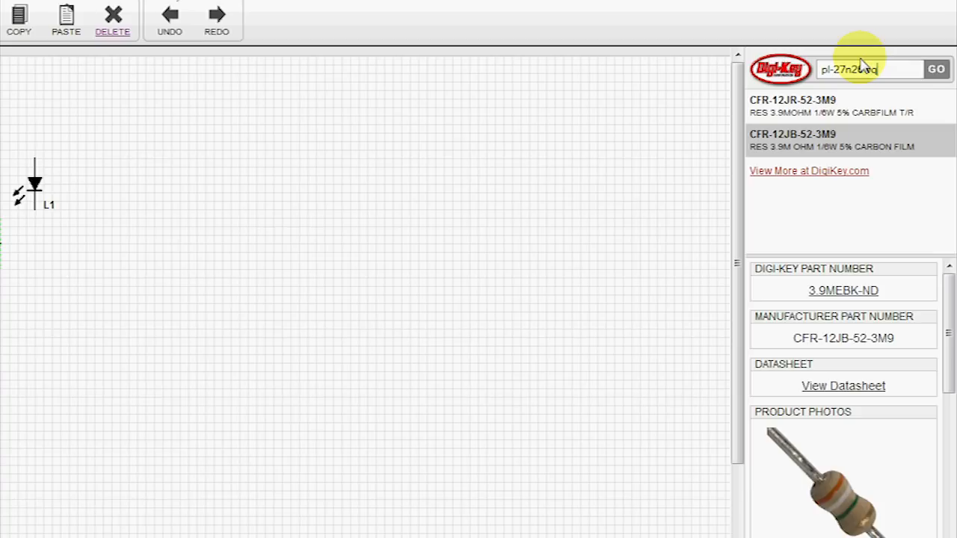
pyautogui.click(936, 68)
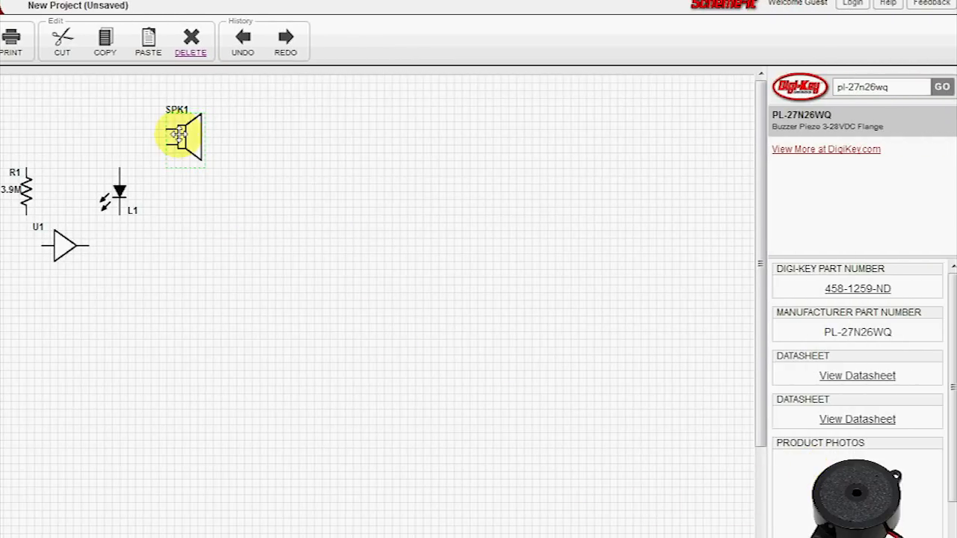
pyautogui.doubleClick(180, 137)
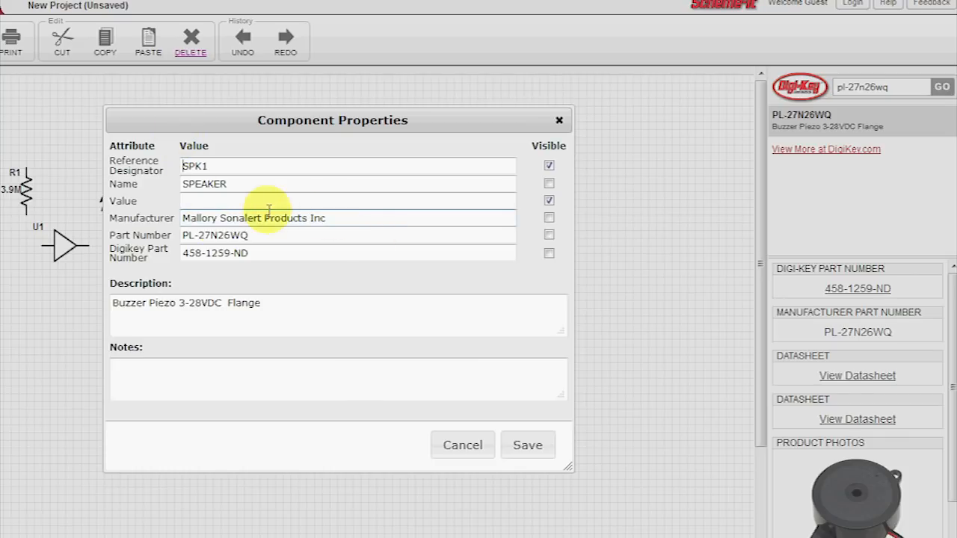
# Step: Add a multi-cell battery source V1 with value 9V left of R1
pyautogui.click(528, 445)
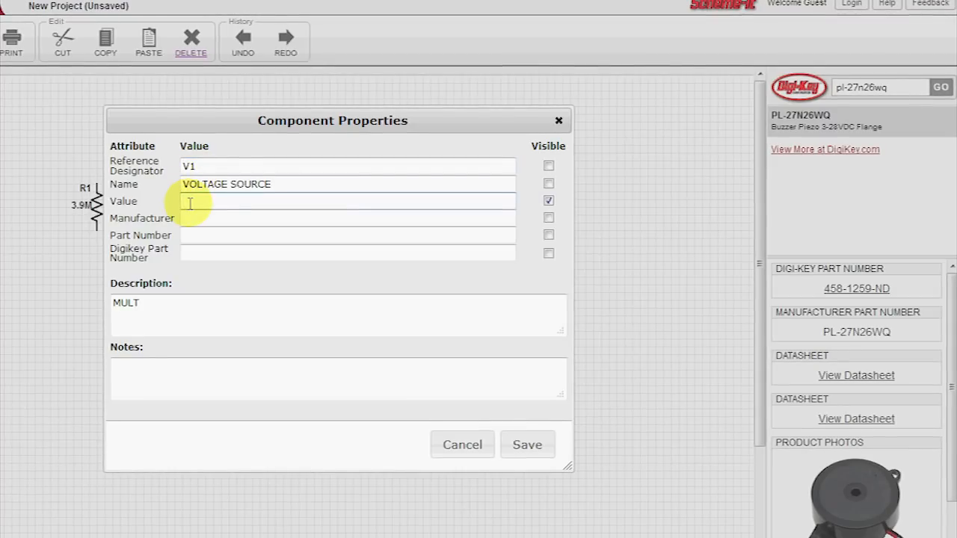
pyautogui.write('9V')
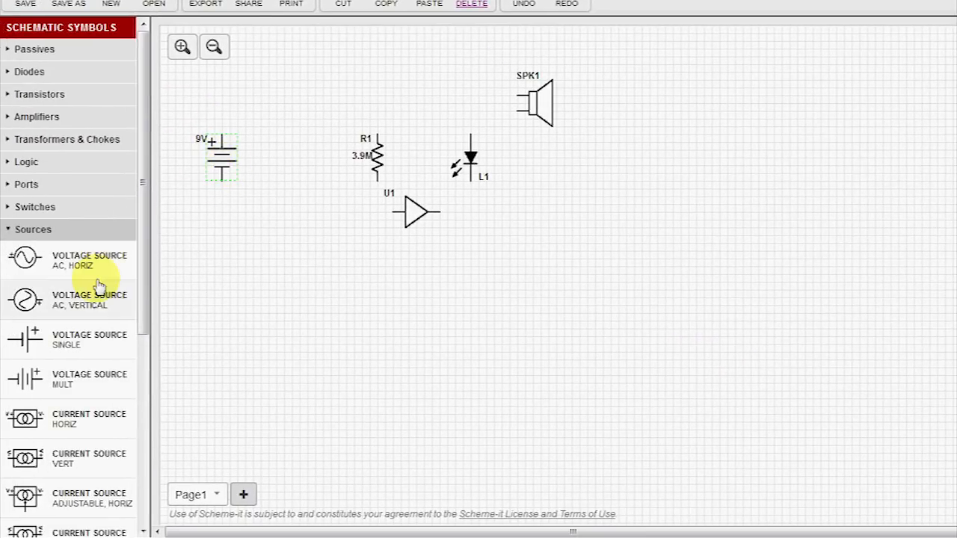
pyautogui.click(33, 230)
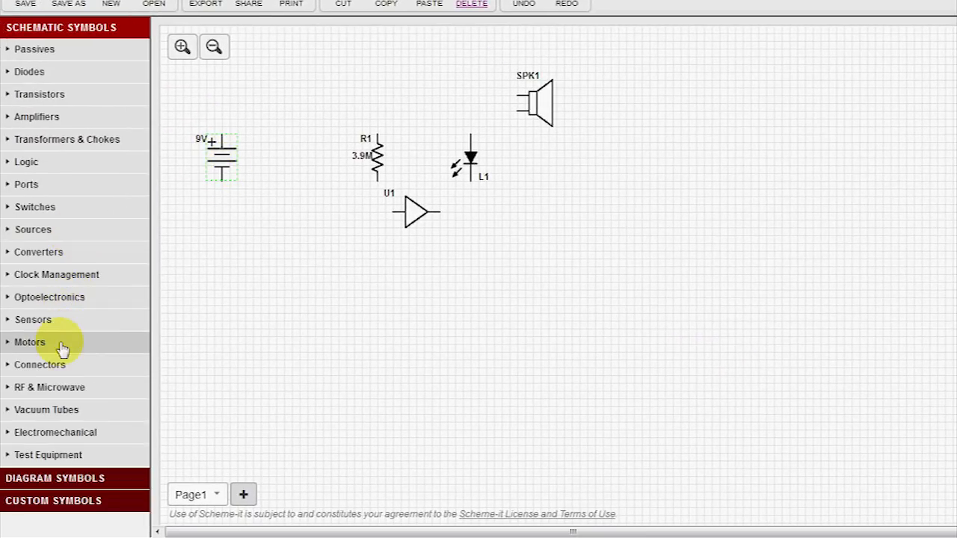
# Step: Place connector J1 and assign it the 232K-ND 9V battery strap part
pyautogui.click(40, 365)
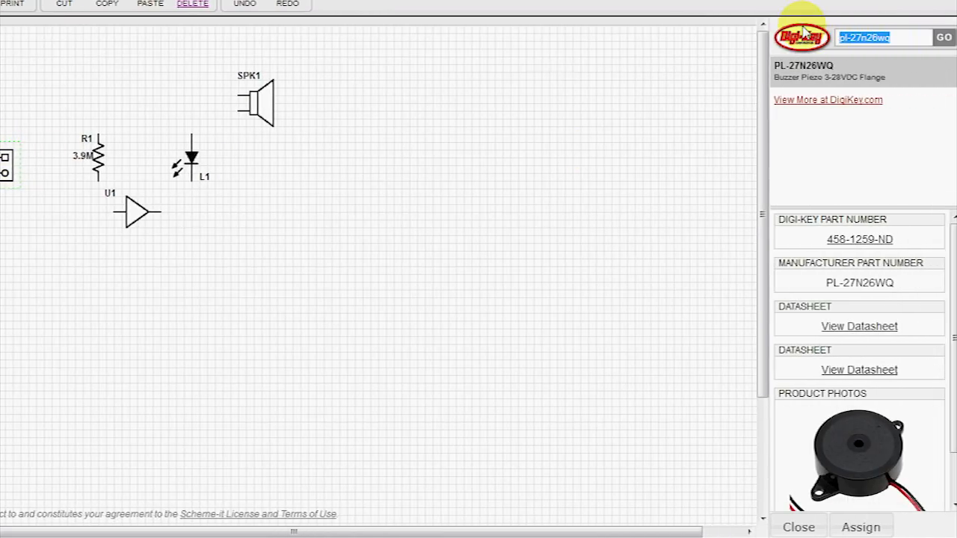
pyautogui.write('232k-nd')
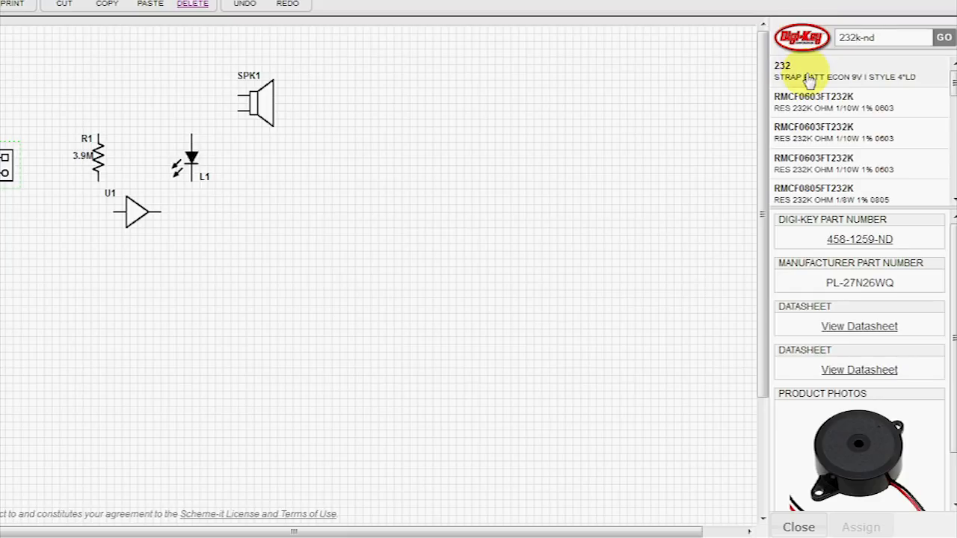
pyautogui.click(830, 71)
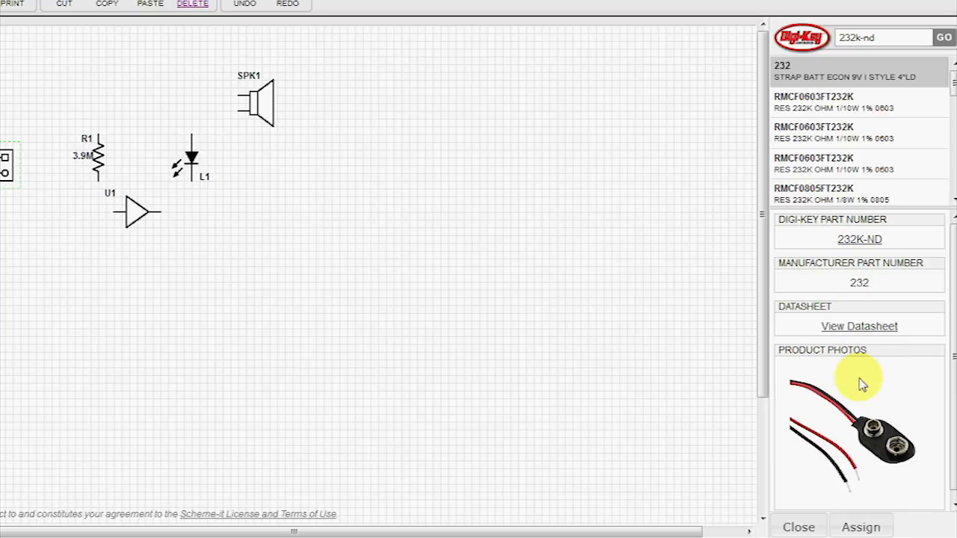
pyautogui.moveTo(853, 430)
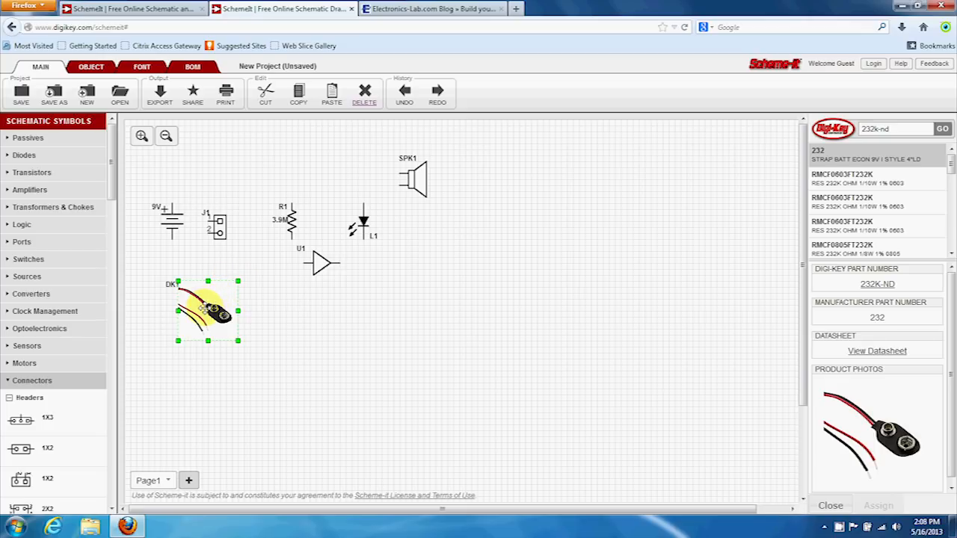
pyautogui.click(363, 93)
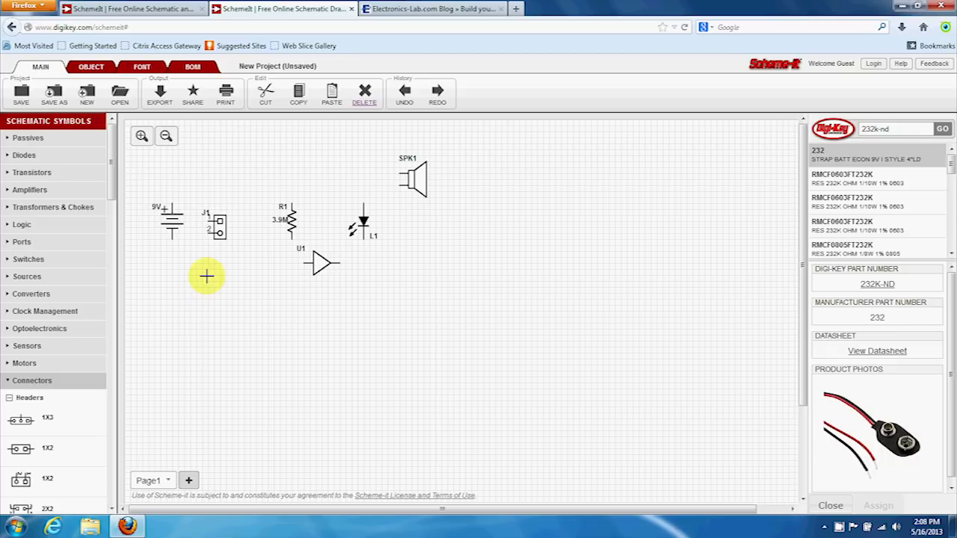
pyautogui.moveTo(208, 230)
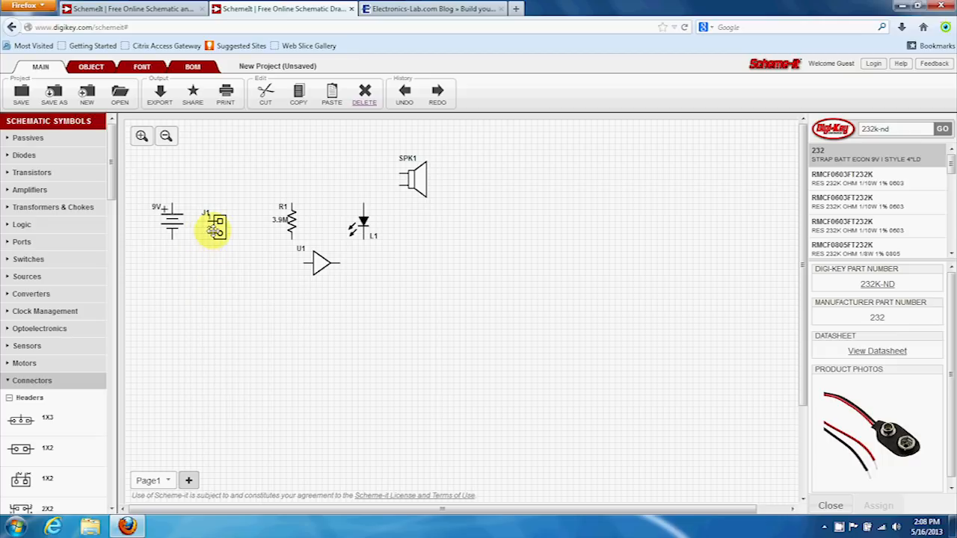
pyautogui.click(218, 228)
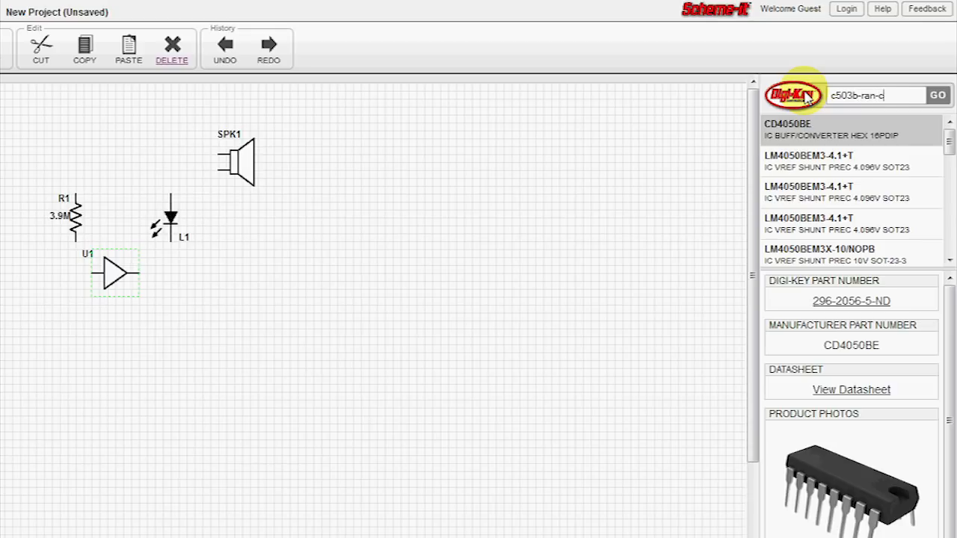
# Step: Assign the red 5mm LED part C503B-RAN-CY0B0AA1 to LED L1
pyautogui.write('y0b0aa1')
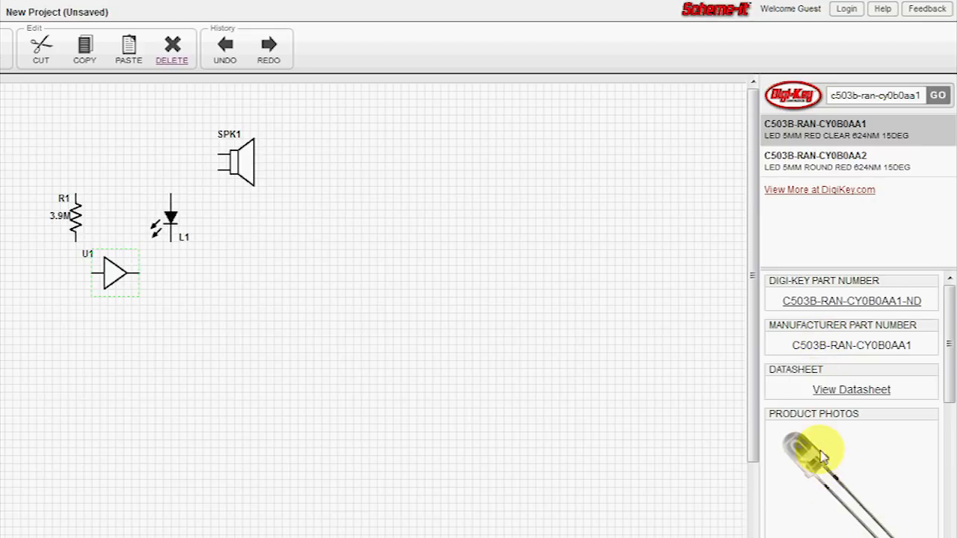
pyautogui.scroll(-3)
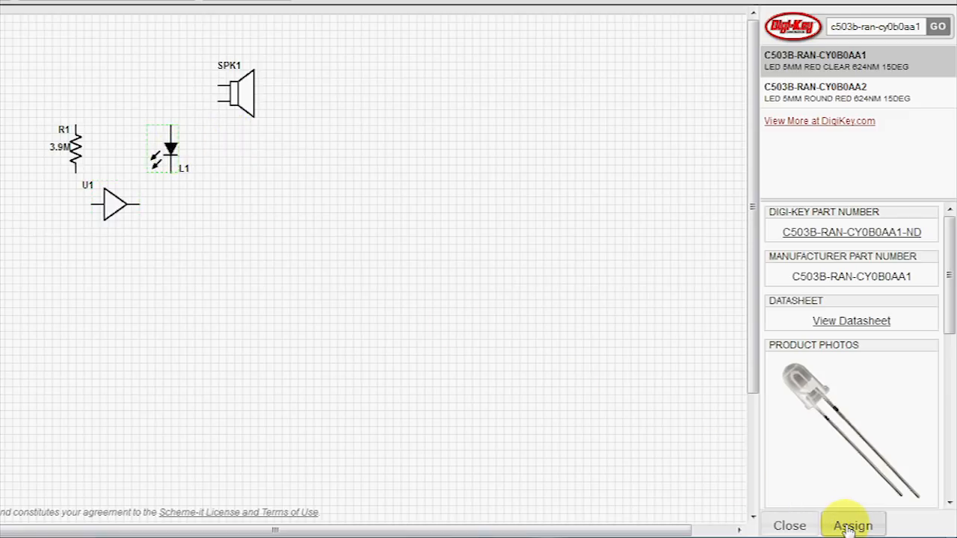
pyautogui.click(852, 525)
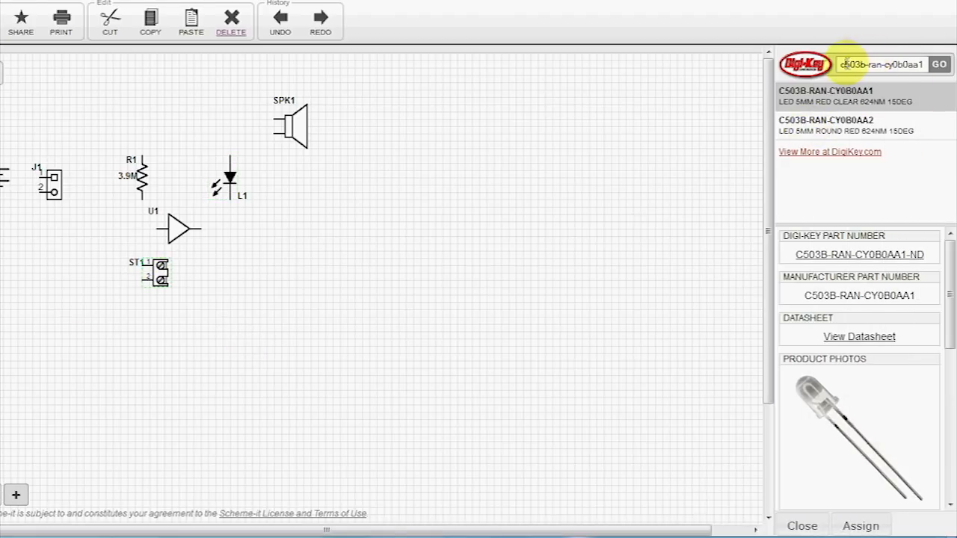
# Step: Assign terminal block 277-1764 to ST1, add a GND symbol, and wire all components
pyautogui.write('277-1764')
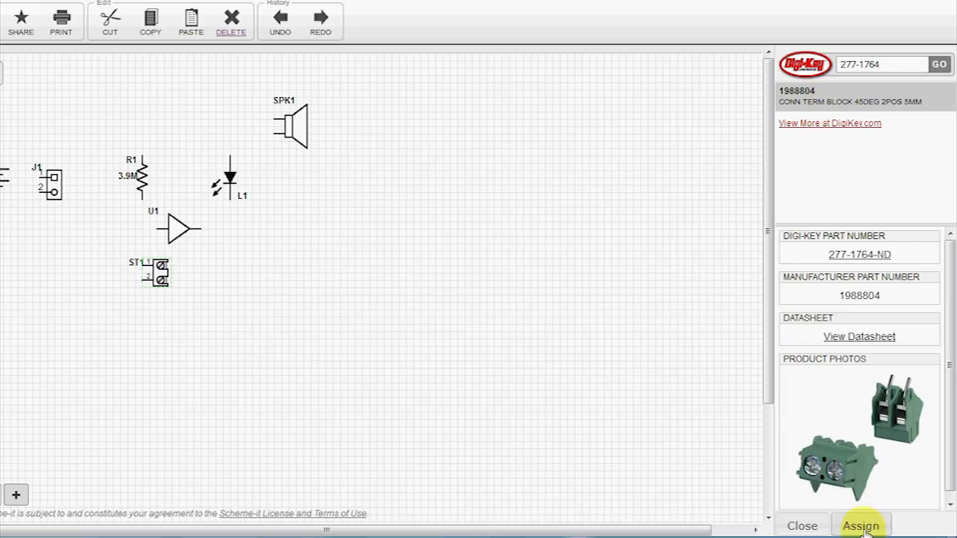
pyautogui.click(861, 526)
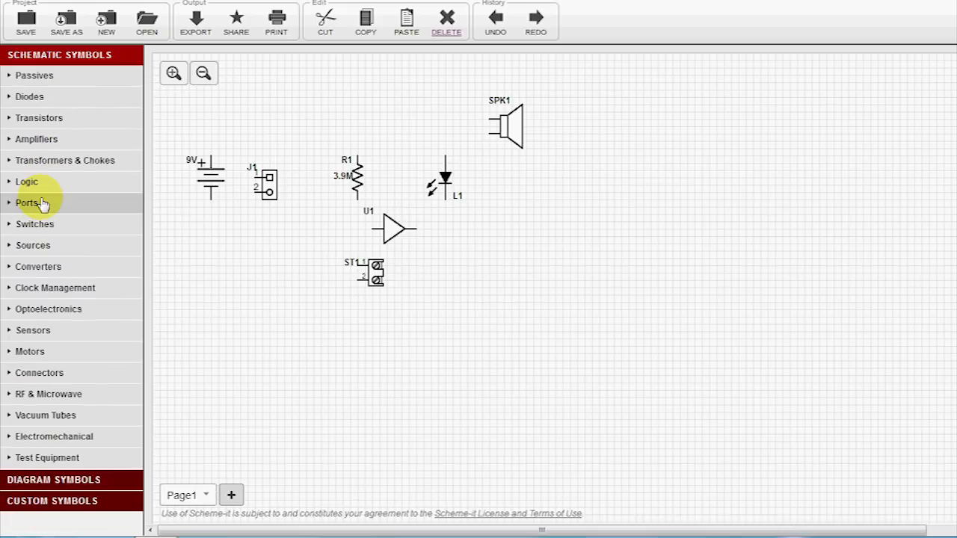
pyautogui.moveTo(40, 379)
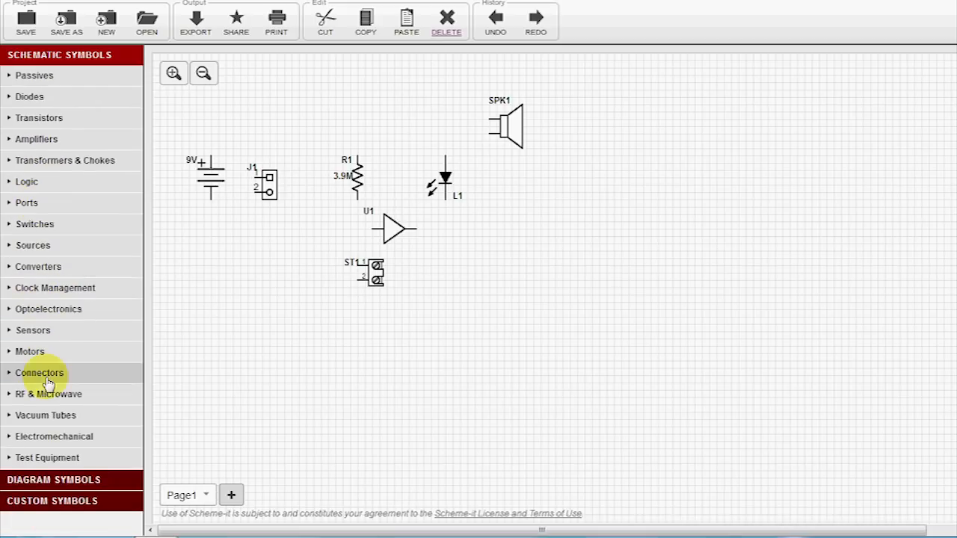
pyautogui.click(26, 203)
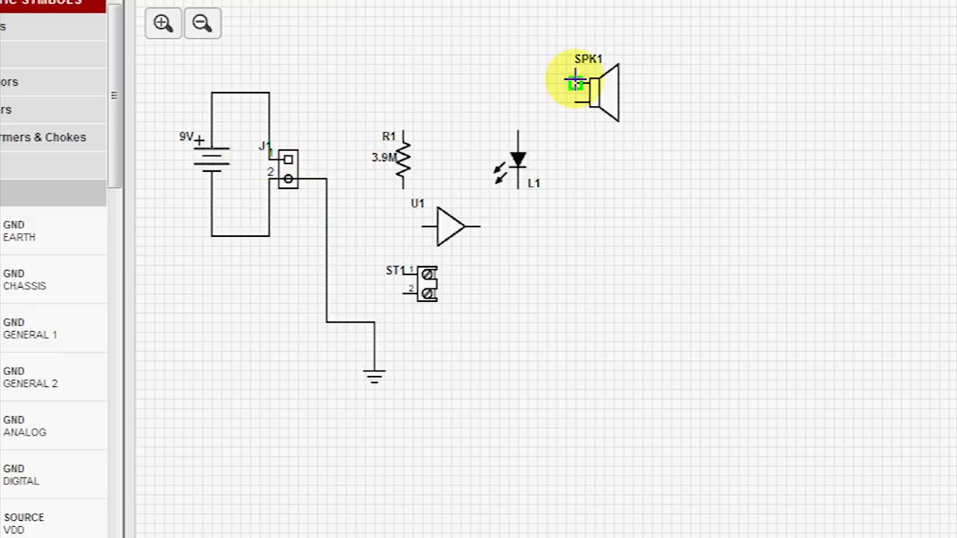
pyautogui.moveTo(576, 82); pyautogui.dragTo(298, 159)
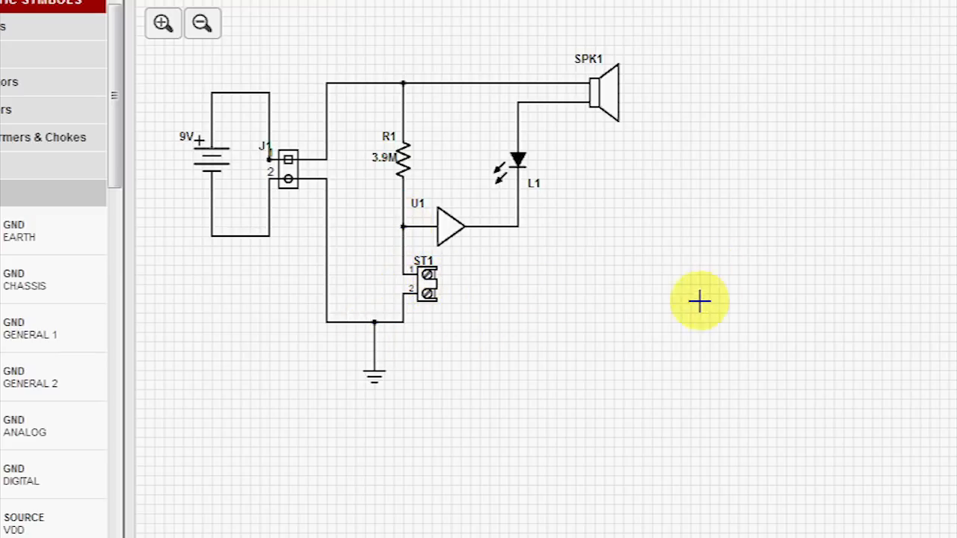
pyautogui.moveTo(603, 96)
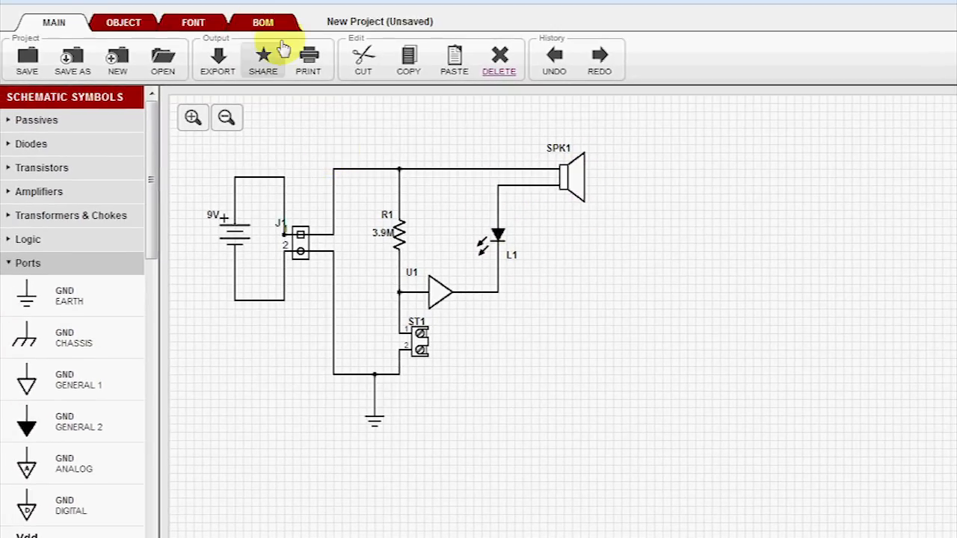
# Step: Send all six bill-of-materials parts, about $7 total, to a Digi-Key order
pyautogui.click(263, 21)
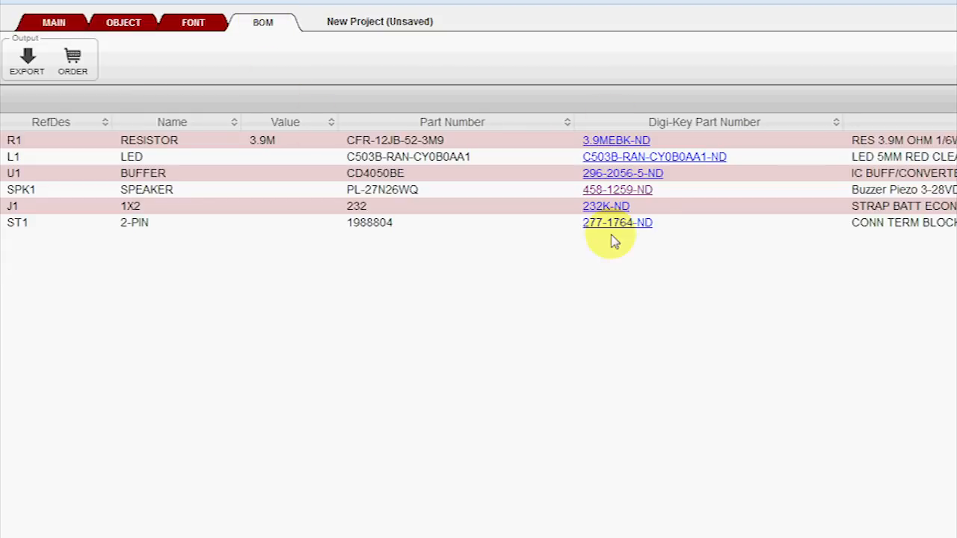
pyautogui.moveTo(97, 75)
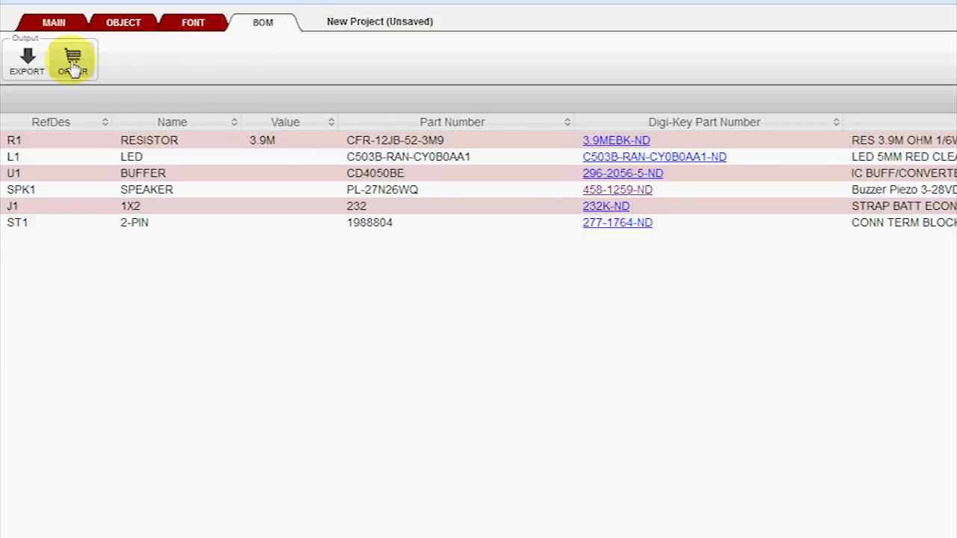
pyautogui.click(72, 58)
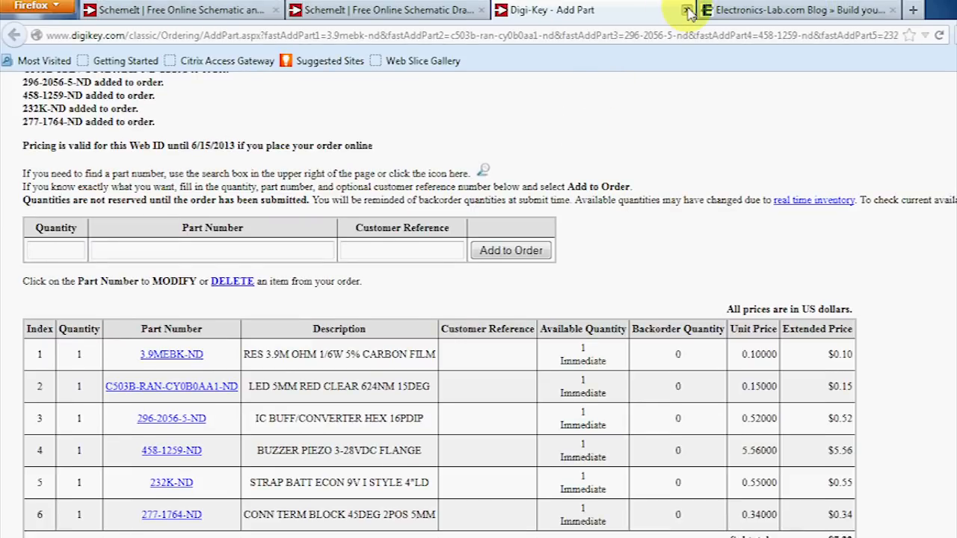
pyautogui.click(684, 11)
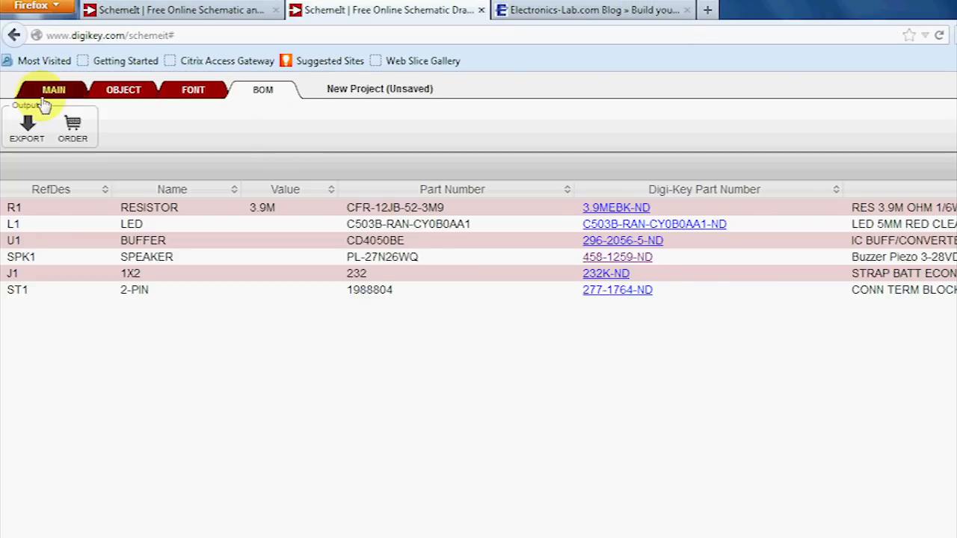
pyautogui.click(51, 89)
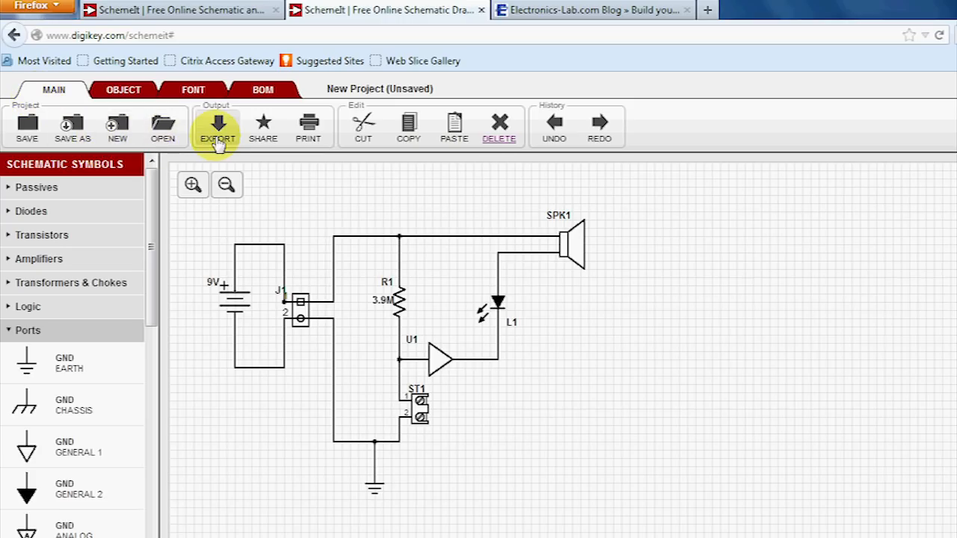
pyautogui.click(217, 121)
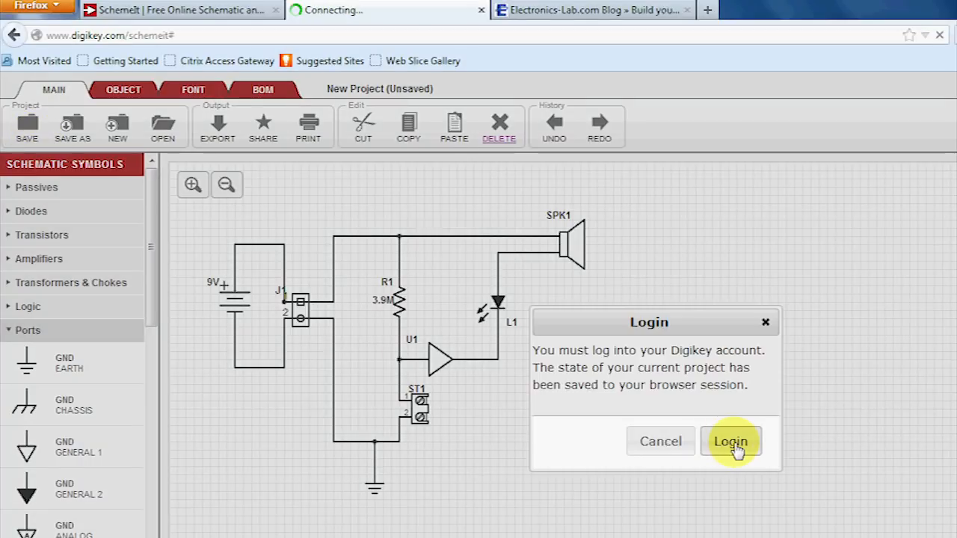
pyautogui.click(731, 441)
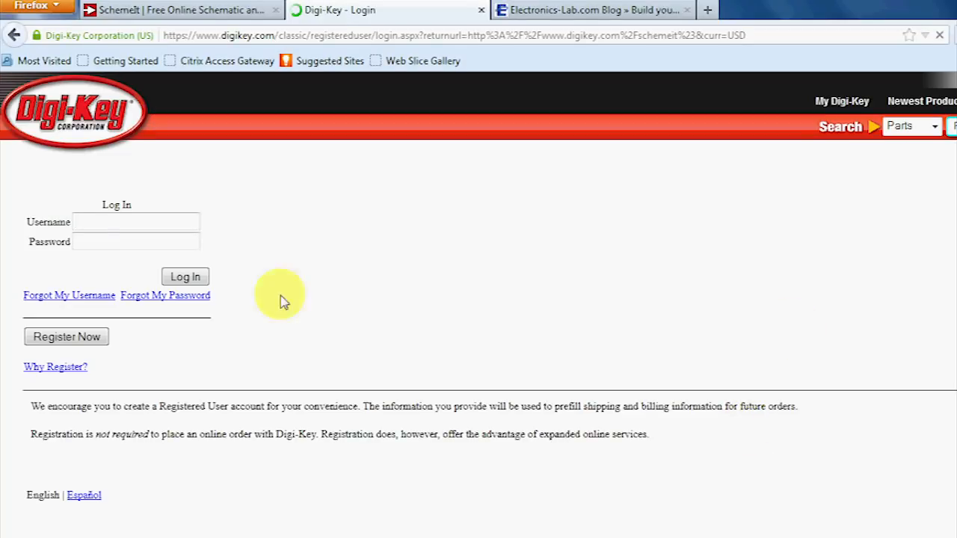
pyautogui.write('Thomas_Tesla')
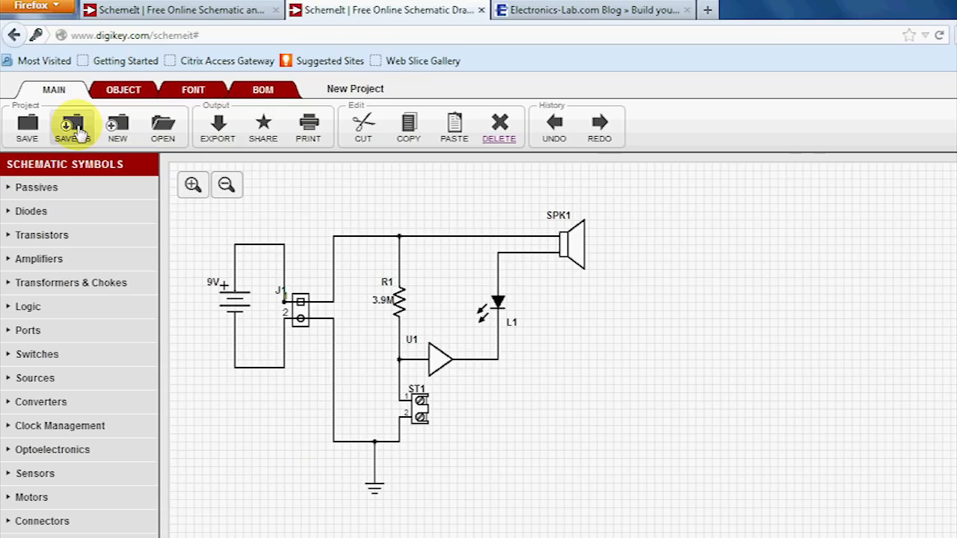
# Step: Save the alarm project under a name and list the account's saved projects
pyautogui.click(72, 126)
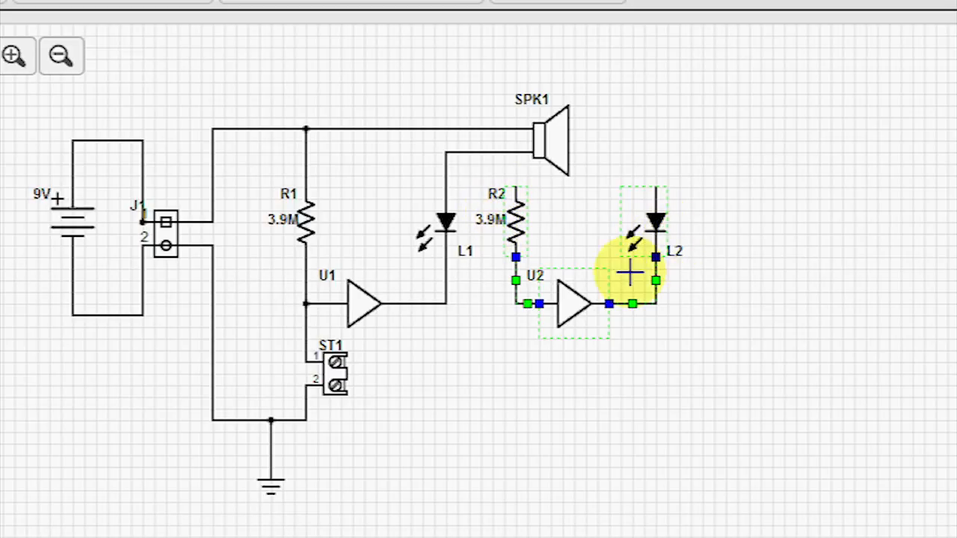
pyautogui.click(103, 42)
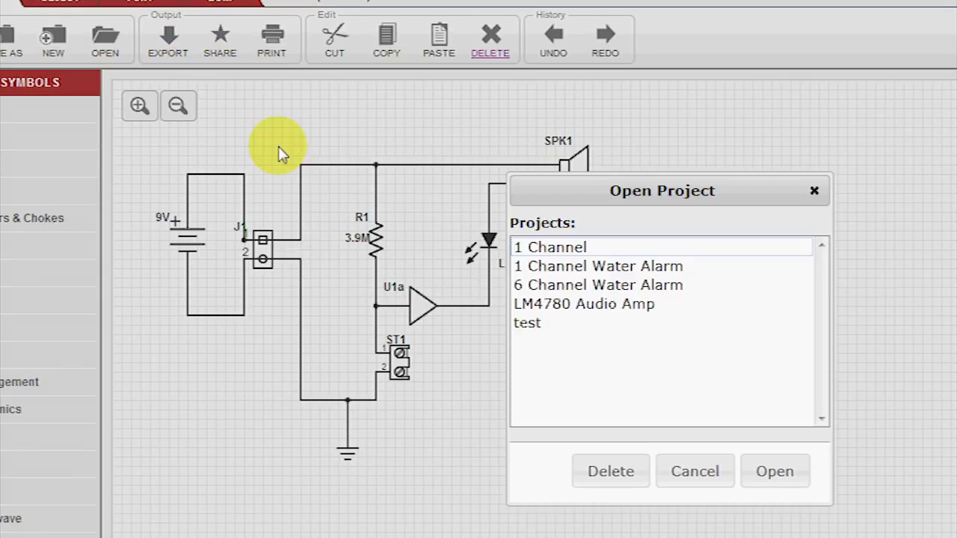
pyautogui.click(775, 471)
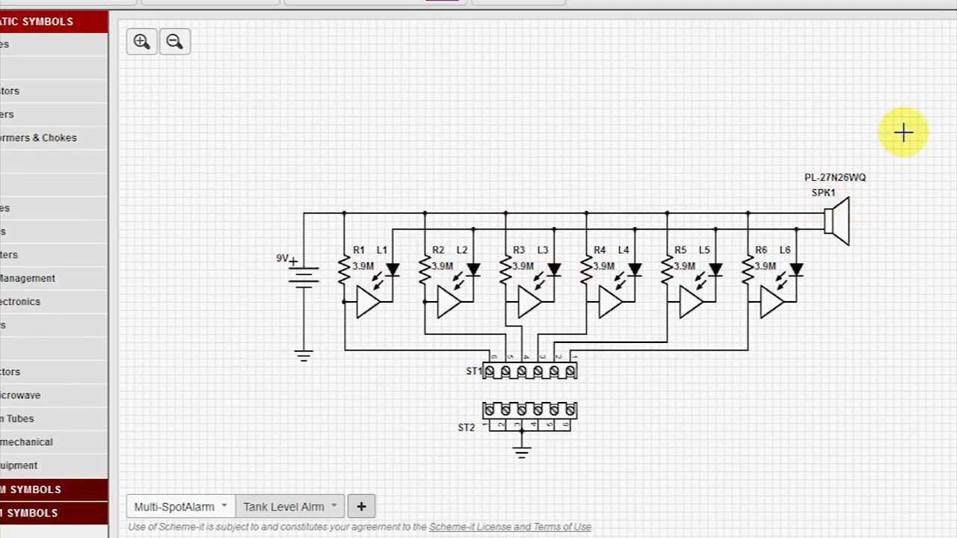
pyautogui.moveTo(462, 305)
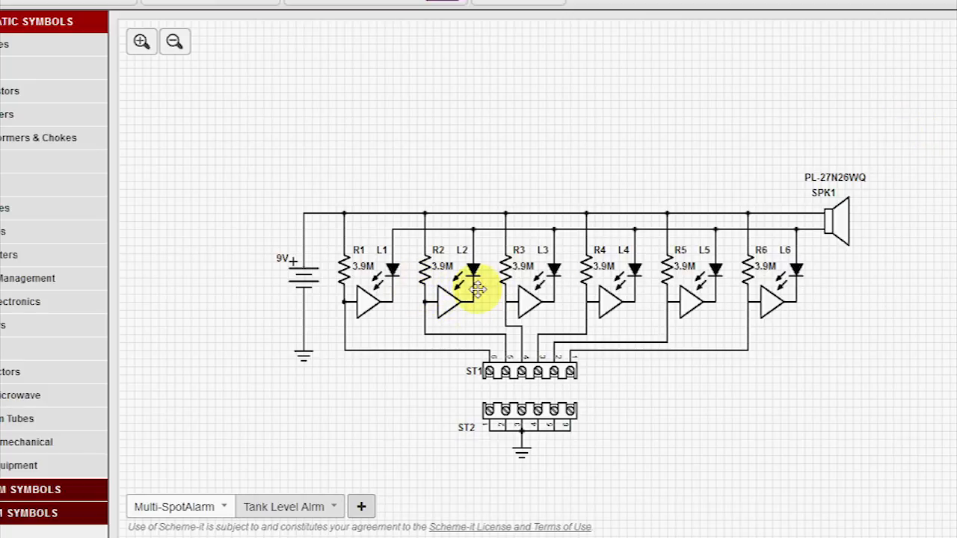
pyautogui.moveTo(777, 226)
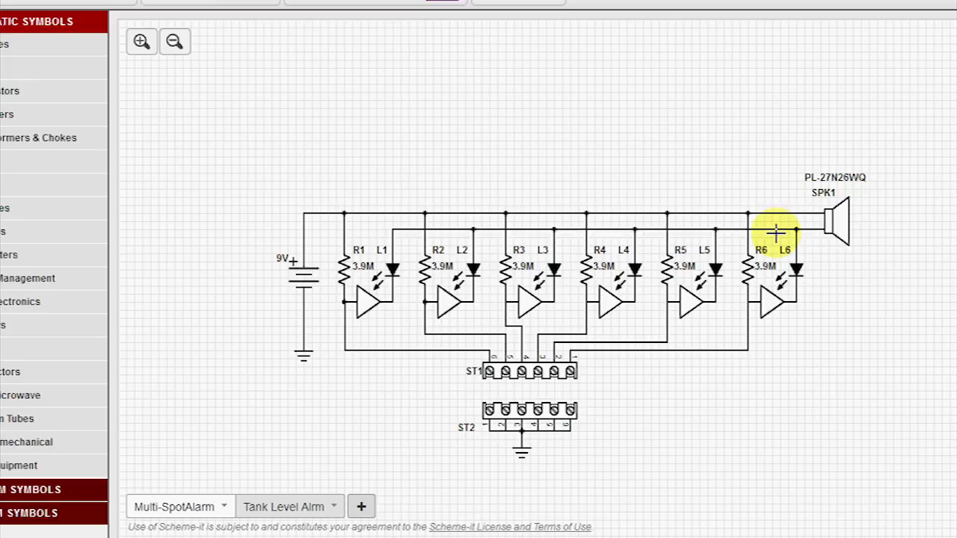
pyautogui.moveTo(844, 220)
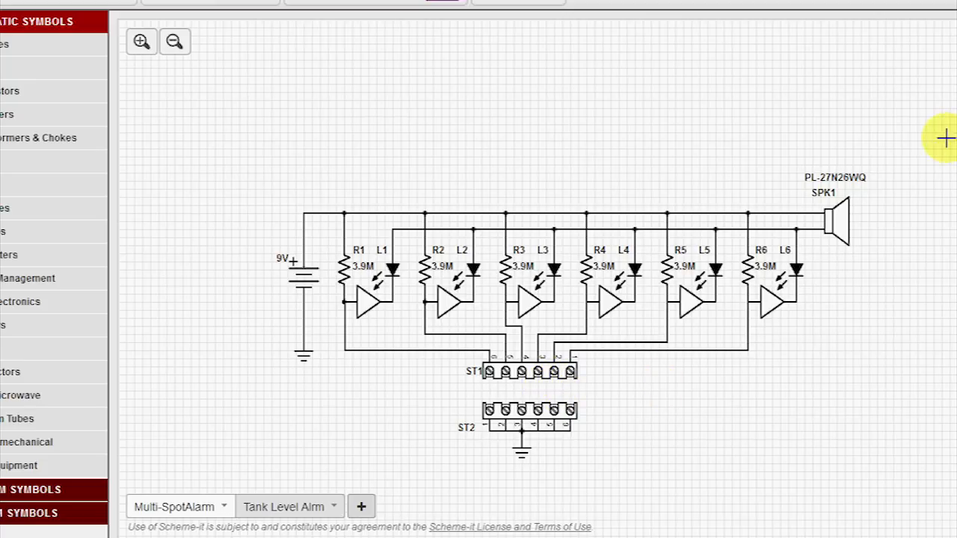
pyautogui.moveTo(237, 450)
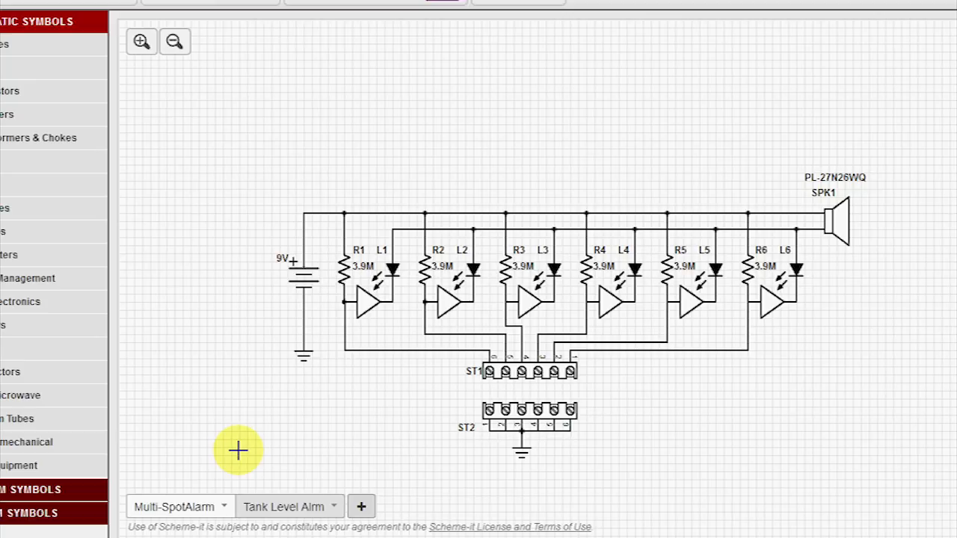
pyautogui.moveTo(219, 461)
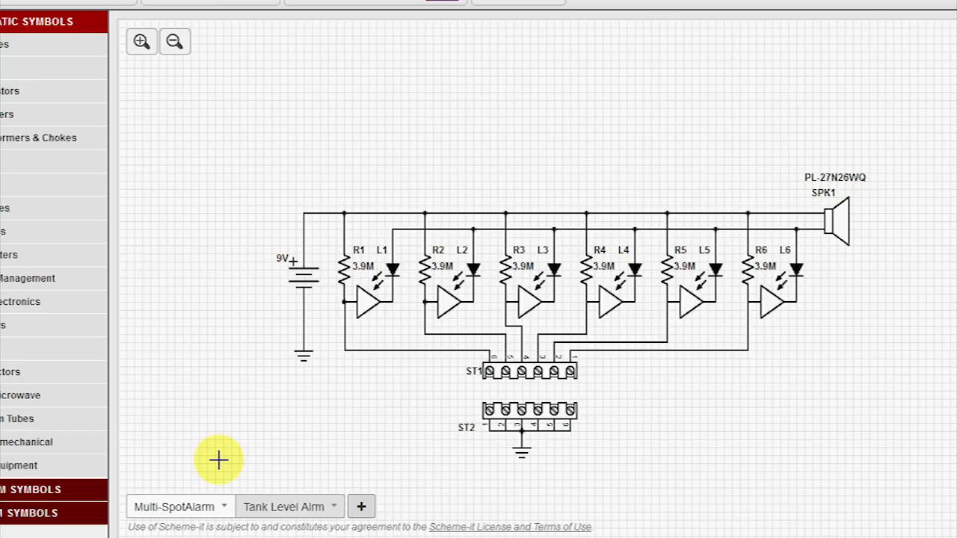
pyautogui.moveTo(209, 451)
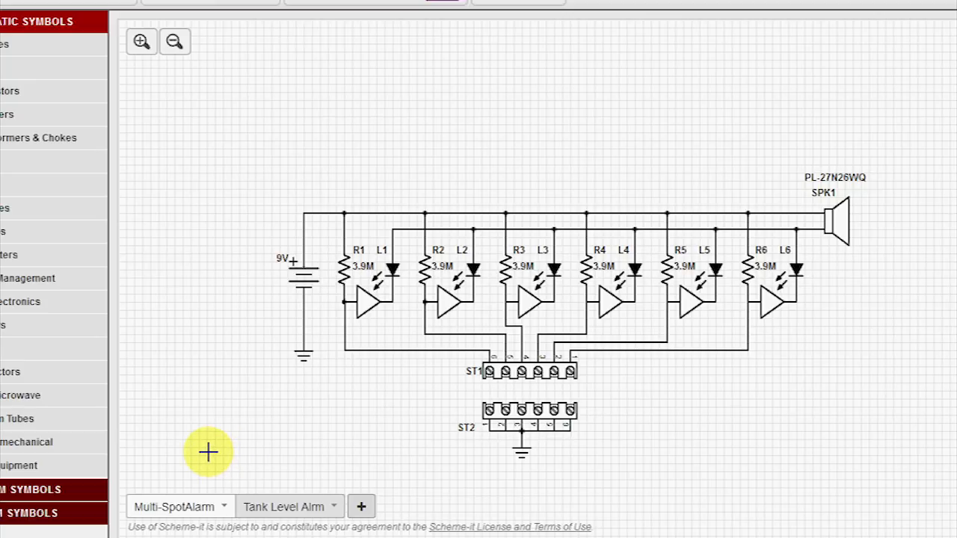
pyautogui.moveTo(223, 200)
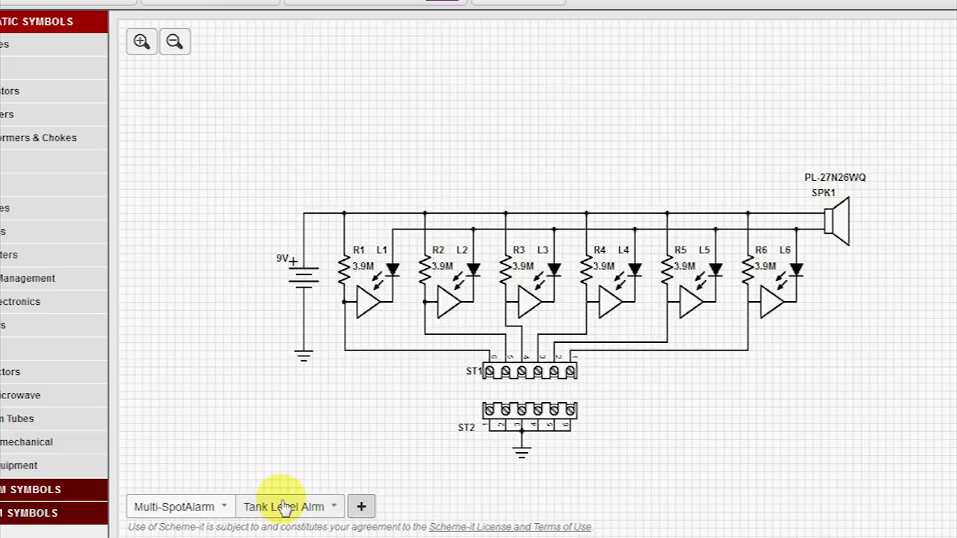
pyautogui.moveTo(332, 203)
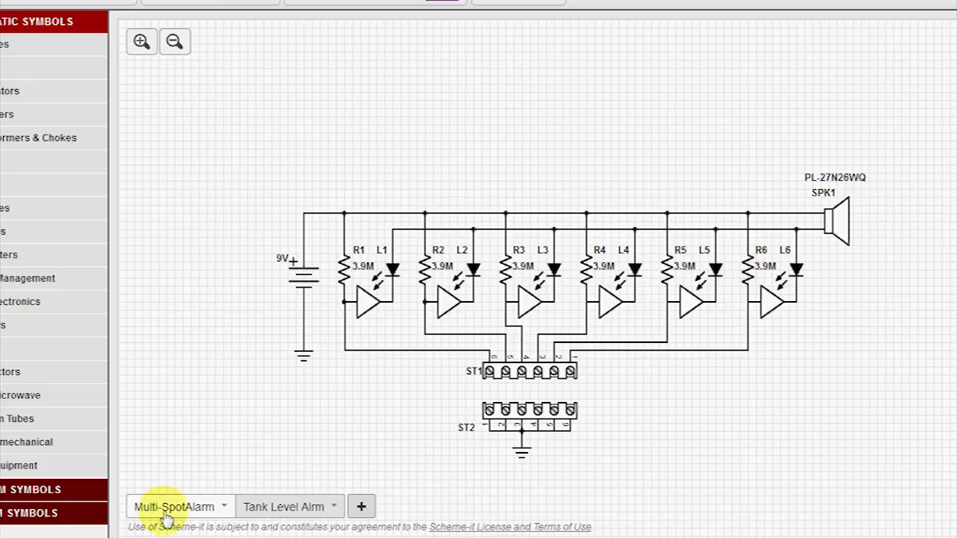
pyautogui.moveTo(157, 516)
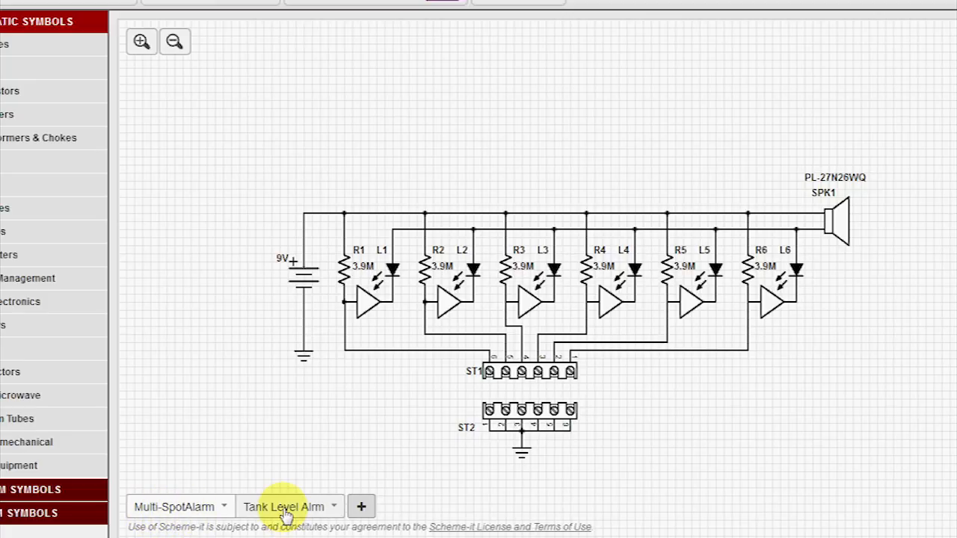
# Step: Switch to the Tank Level Alrm page showing the six-channel water tank schematic
pyautogui.click(285, 507)
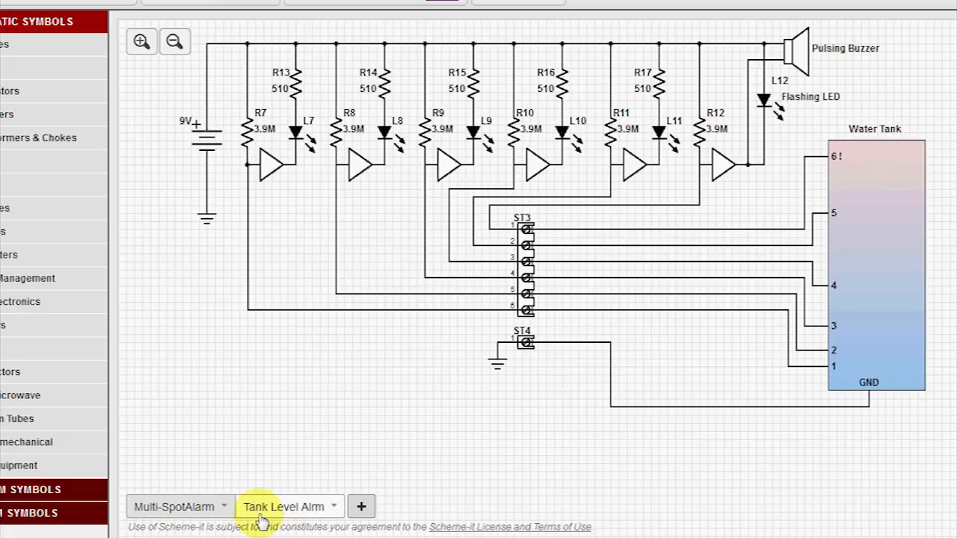
pyautogui.moveTo(299, 510)
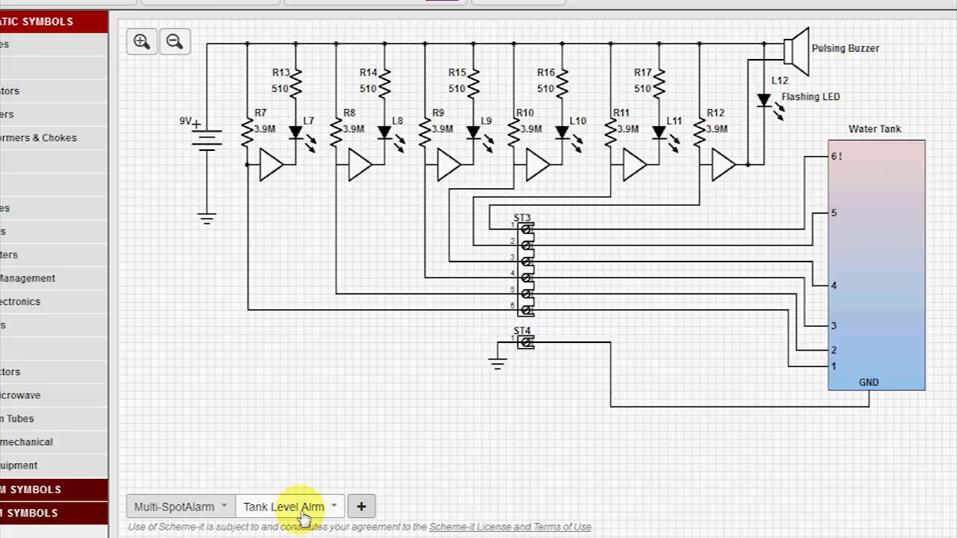
pyautogui.moveTo(269, 379)
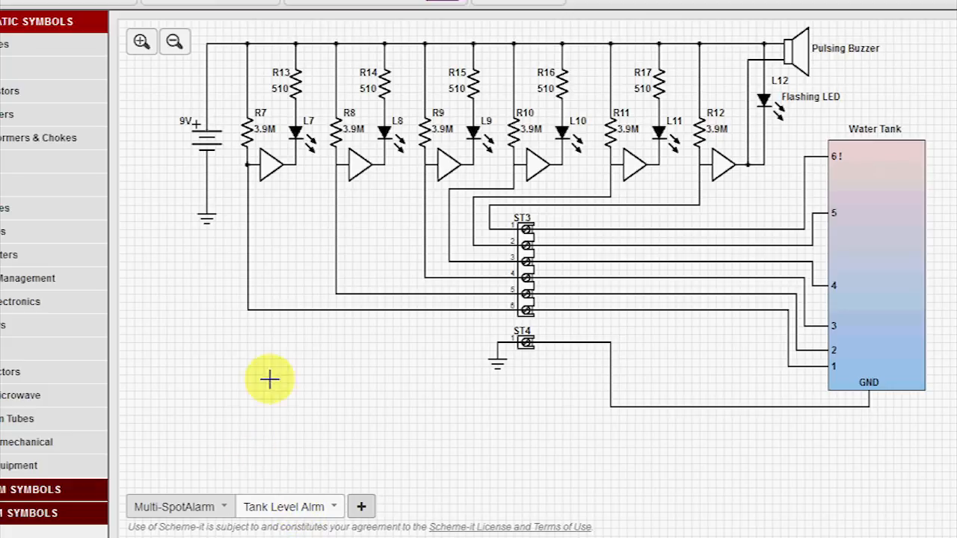
pyautogui.moveTo(312, 417)
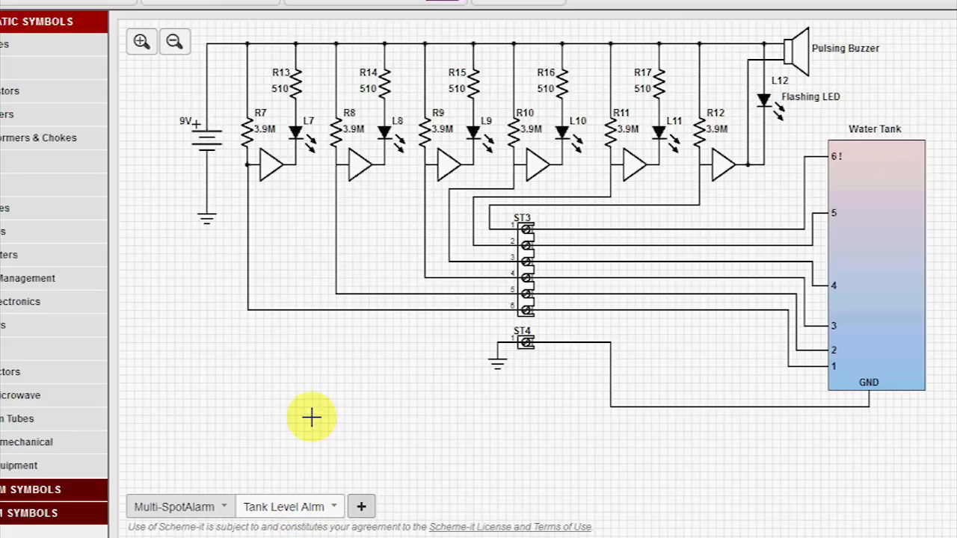
pyautogui.moveTo(406, 135)
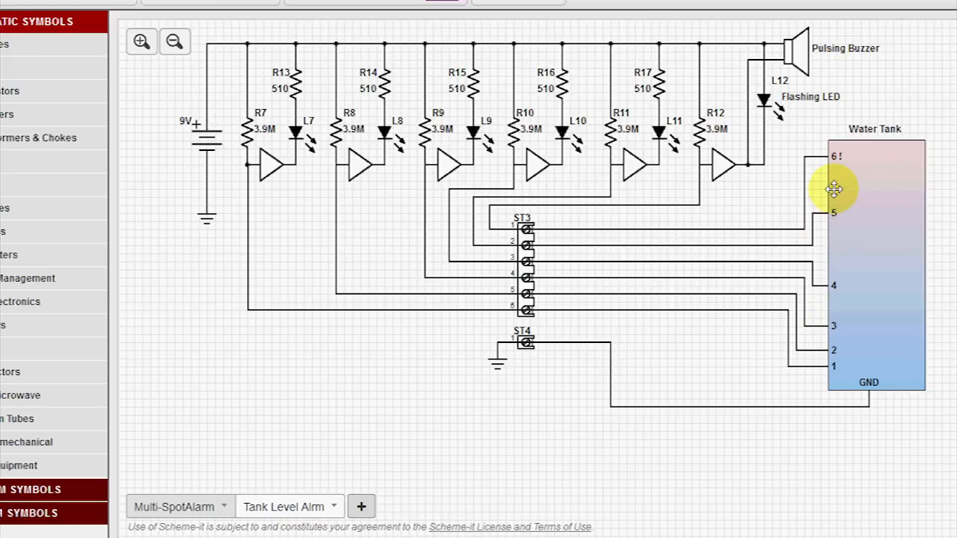
pyautogui.moveTo(770, 108)
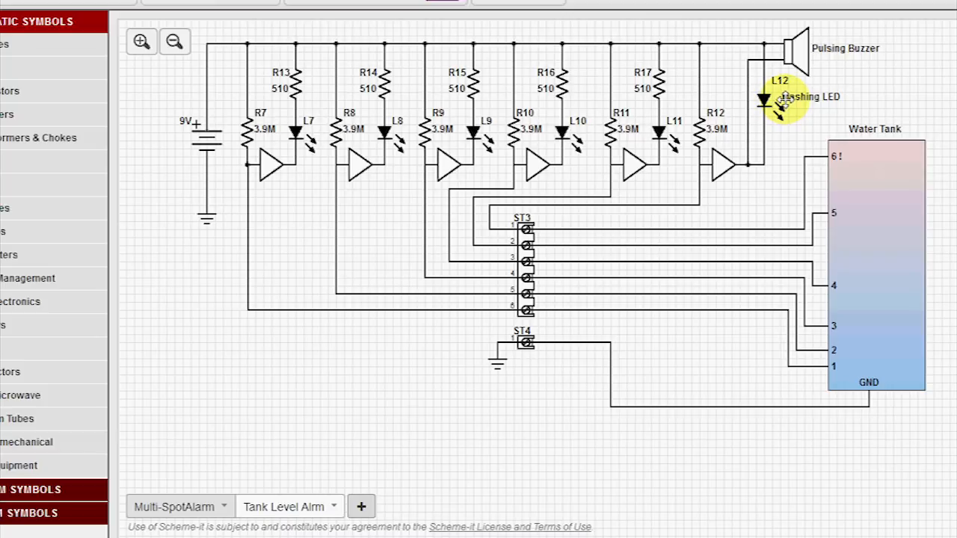
pyautogui.moveTo(775, 112)
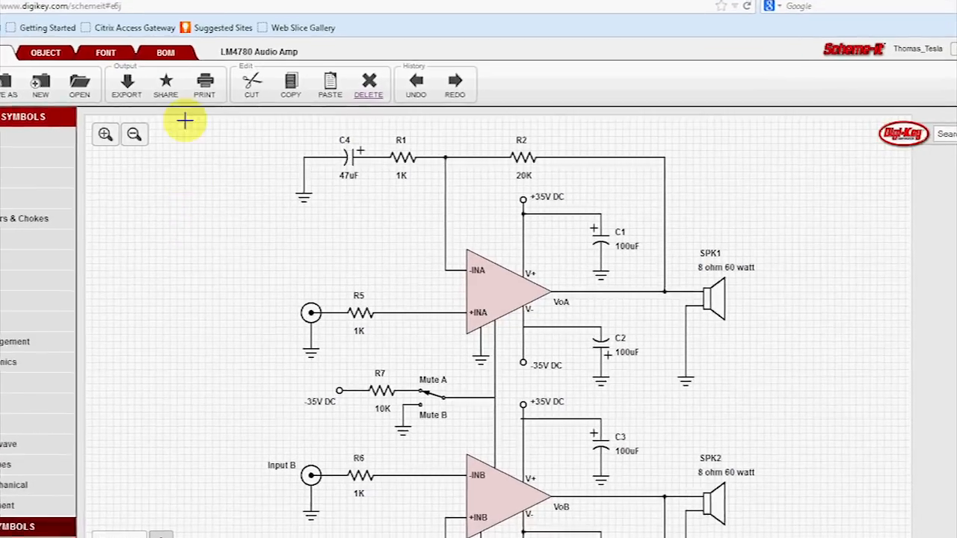
# Step: Set the LM4780 Audio Amp project's sharing to Public, then switch to the Electronics-Lab blog
pyautogui.click(165, 78)
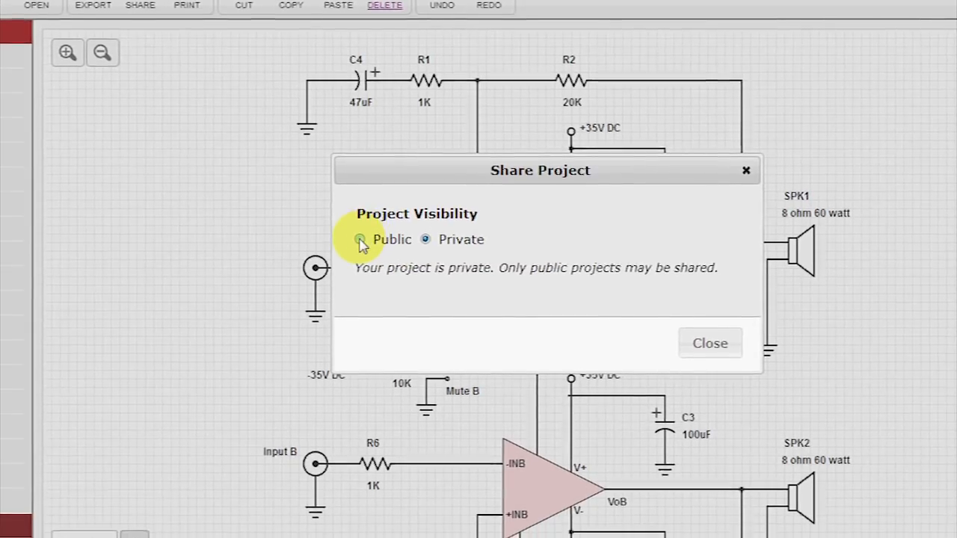
pyautogui.click(360, 239)
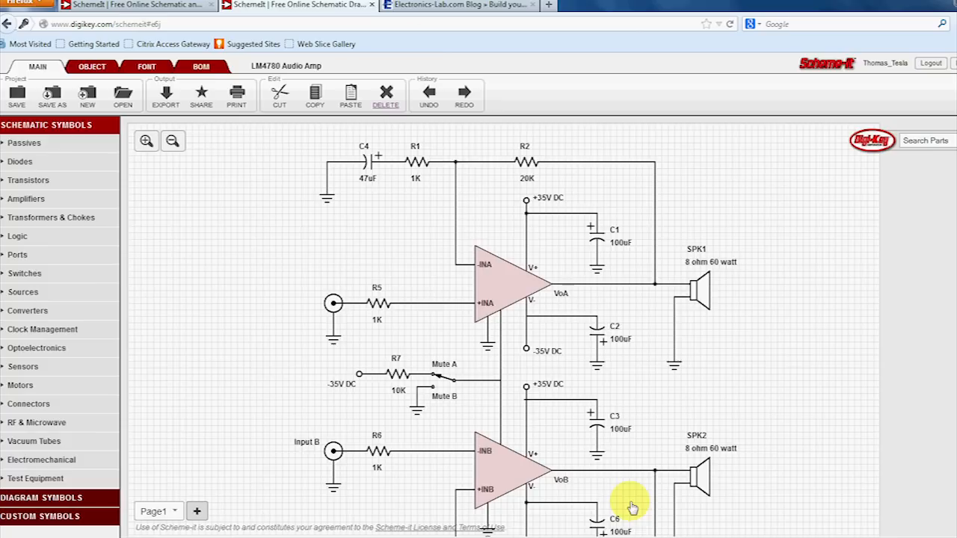
pyautogui.click(481, 5)
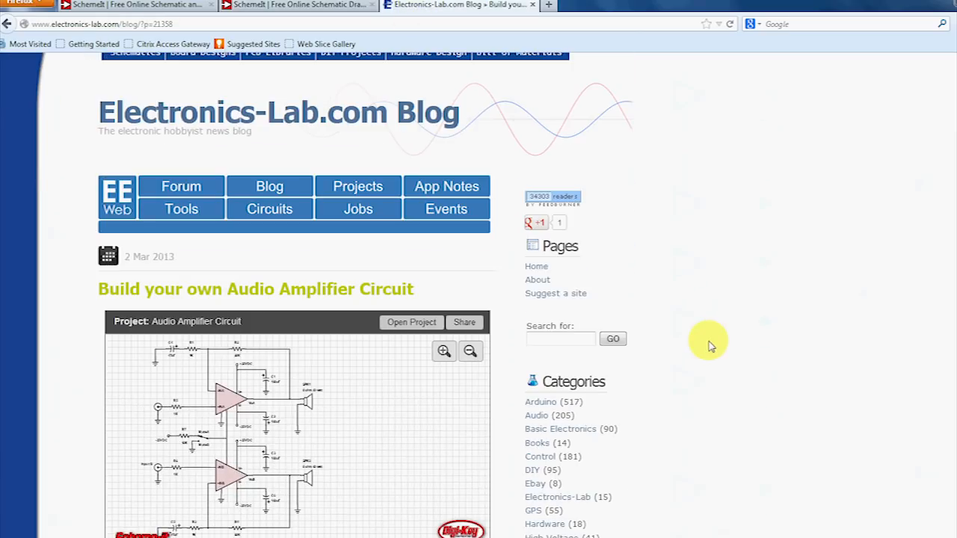
# Step: Scroll to the embedded audio amp widget and launch the project in a new tab
pyautogui.scroll(-3)
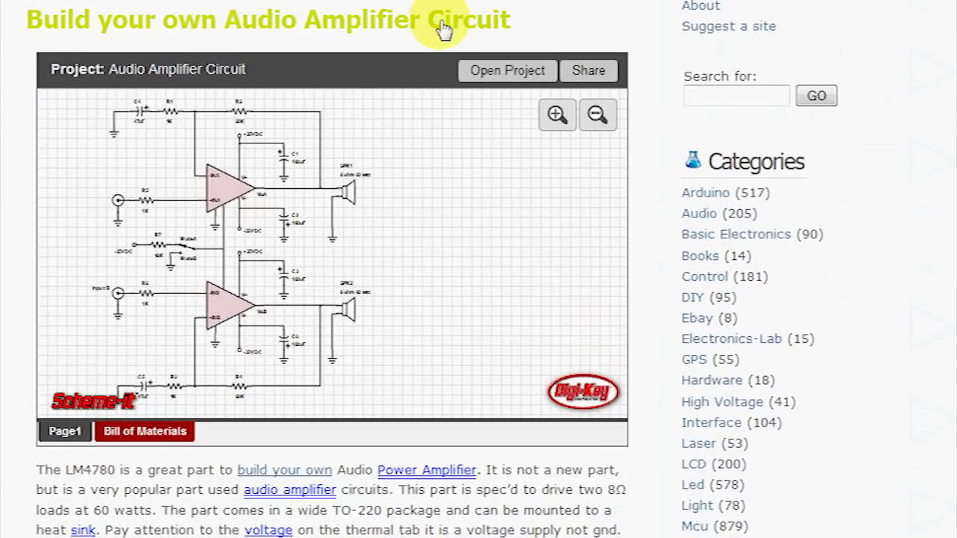
pyautogui.moveTo(246, 249)
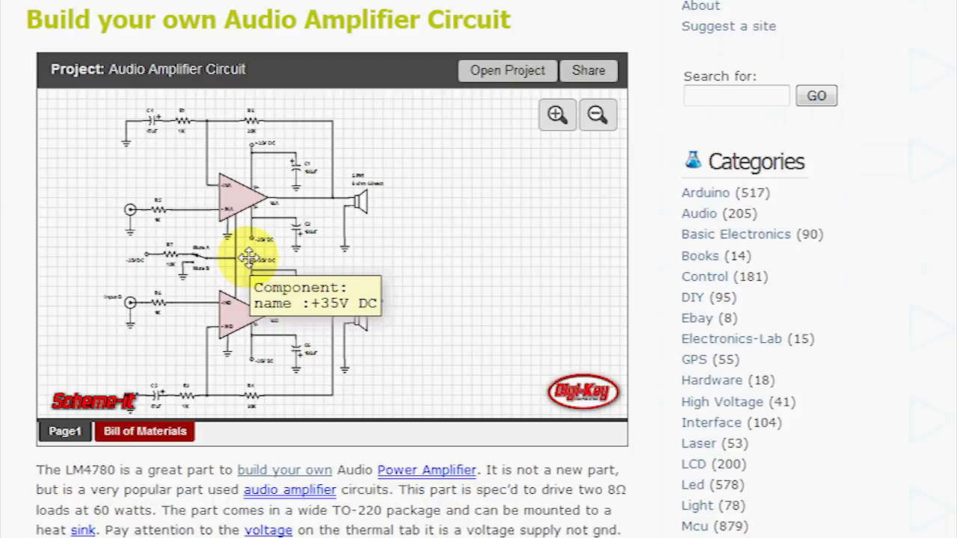
pyautogui.moveTo(503, 72)
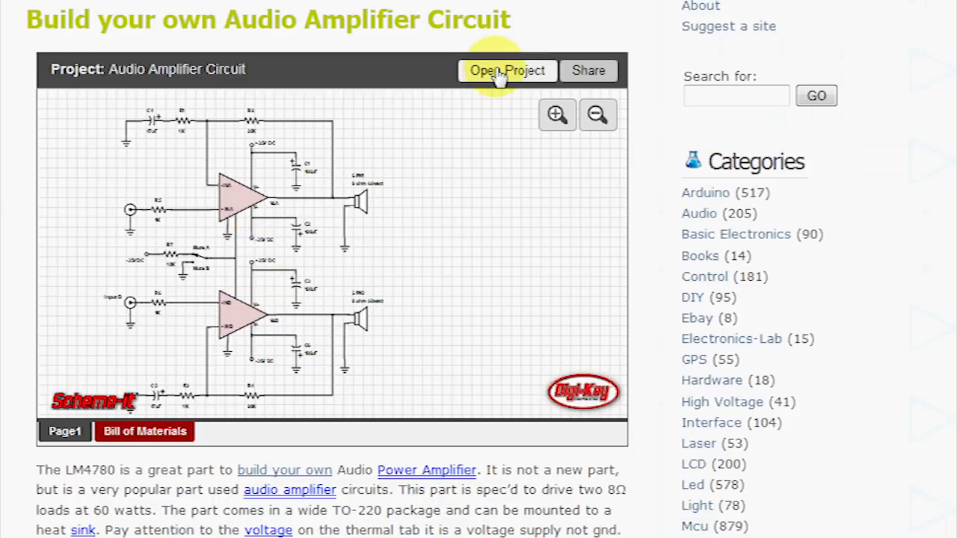
pyautogui.moveTo(159, 440)
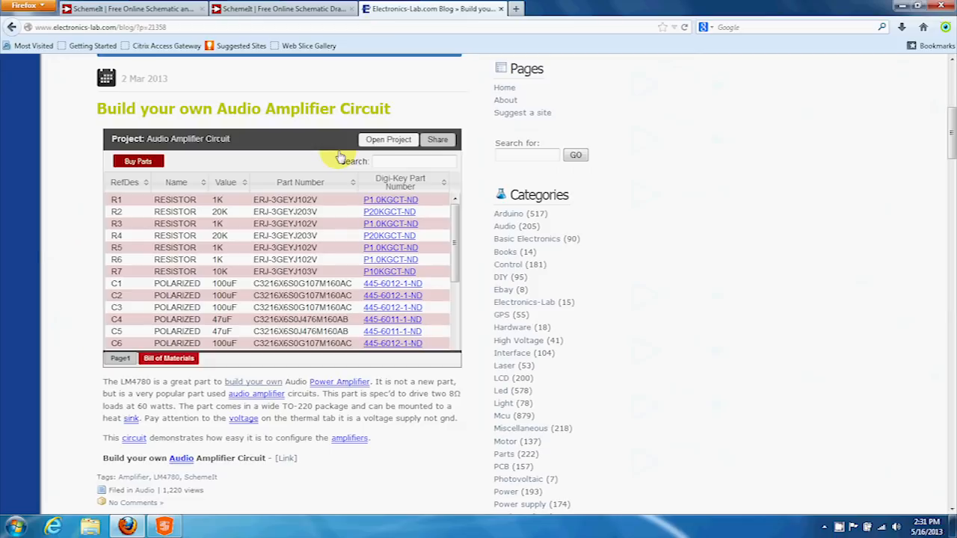
pyautogui.click(388, 140)
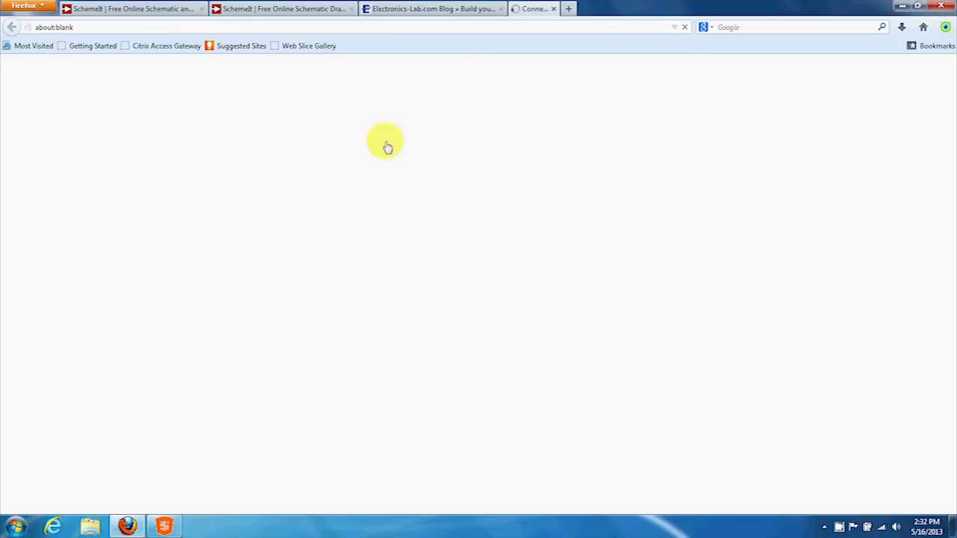